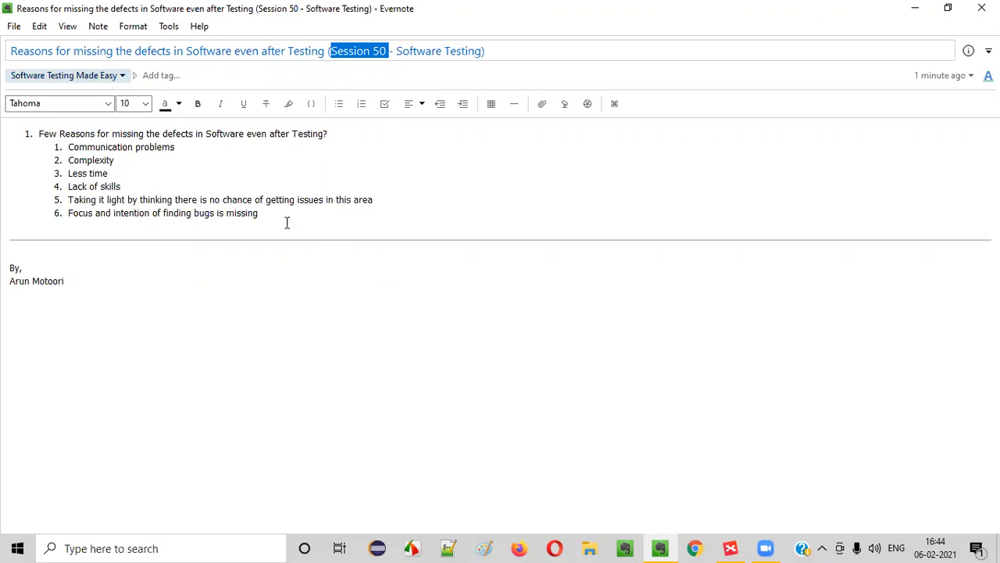
Step: Highlight the note title's first words, then walk from the central Defect Missing topic to Communication Problems
click(13, 56)
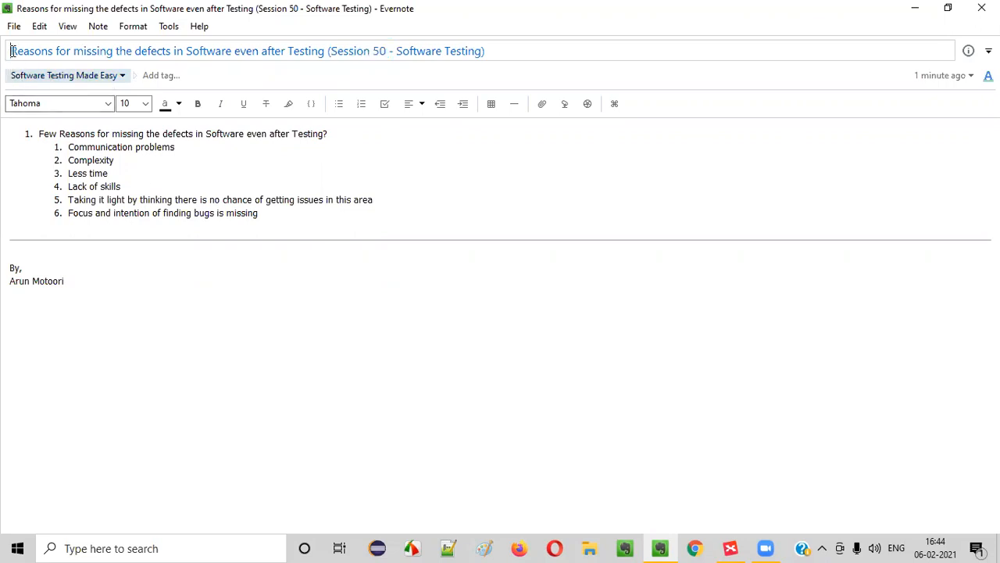
drag(11, 50, 172, 50)
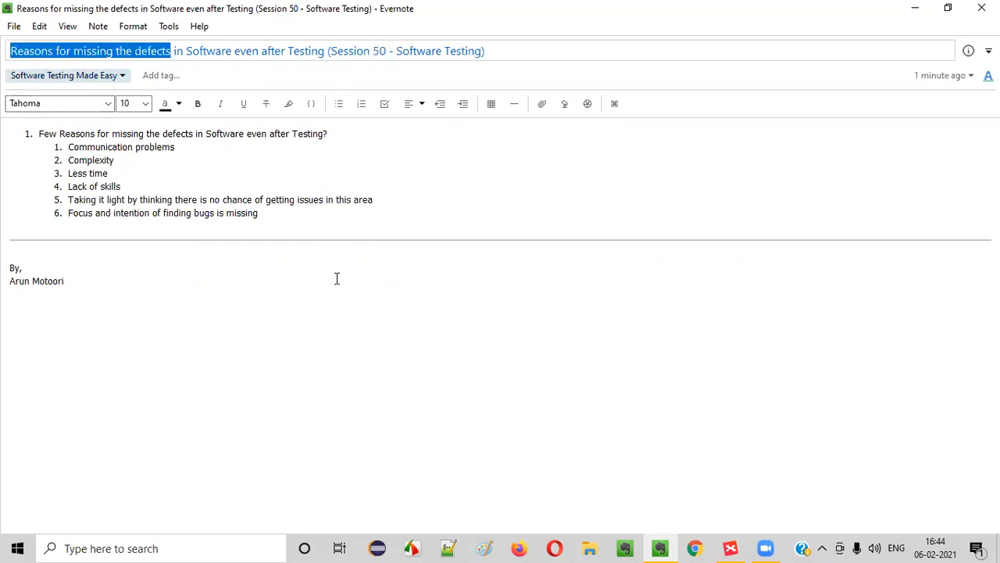
mouse_move(337, 269)
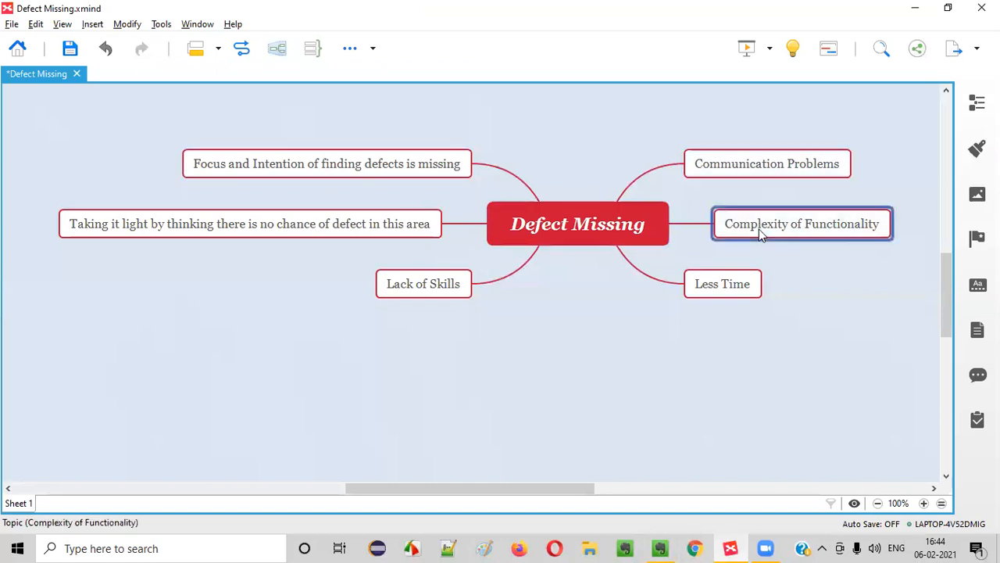
click(578, 224)
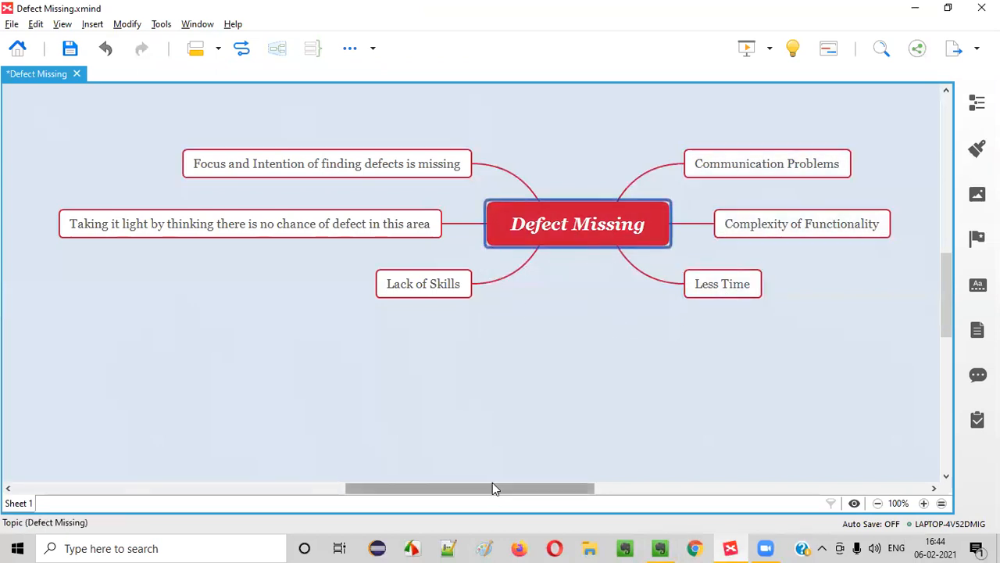
mouse_move(768, 154)
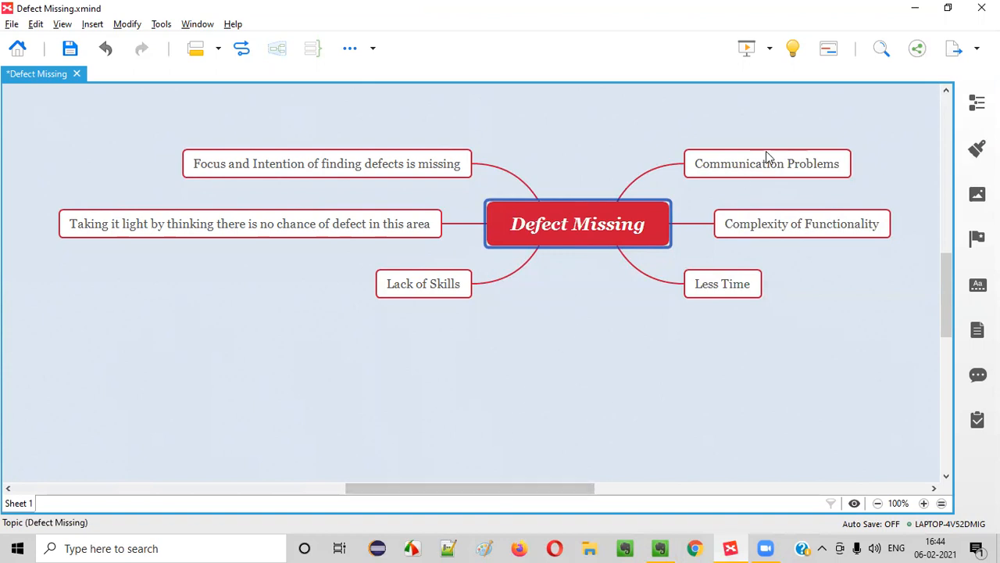
click(768, 164)
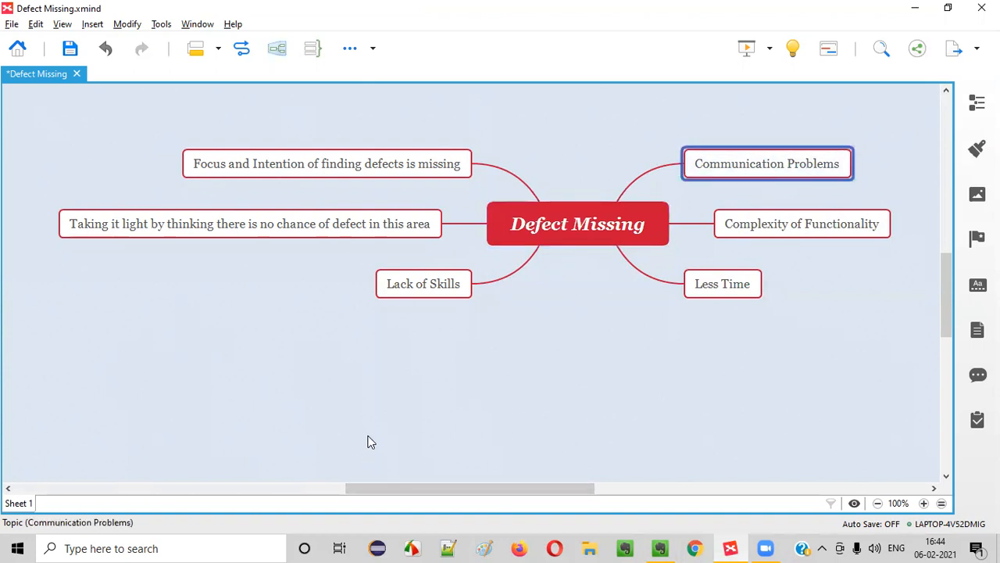
mouse_move(584, 353)
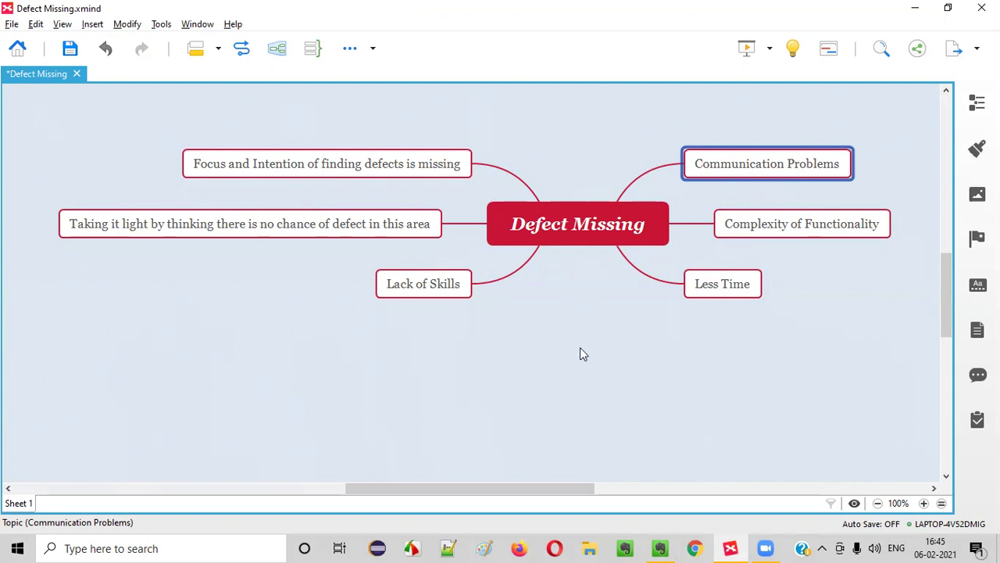
mouse_move(585, 350)
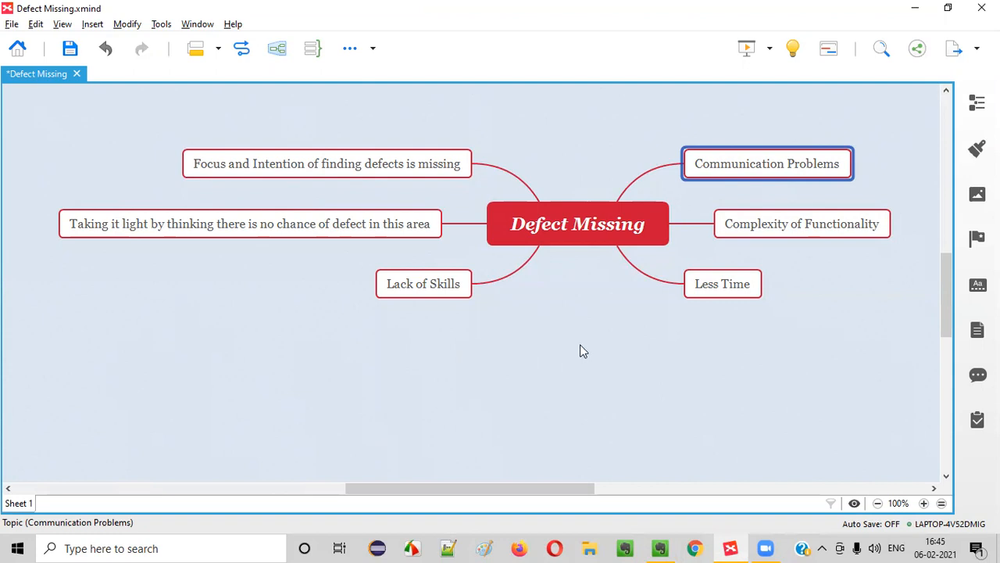
mouse_move(716, 169)
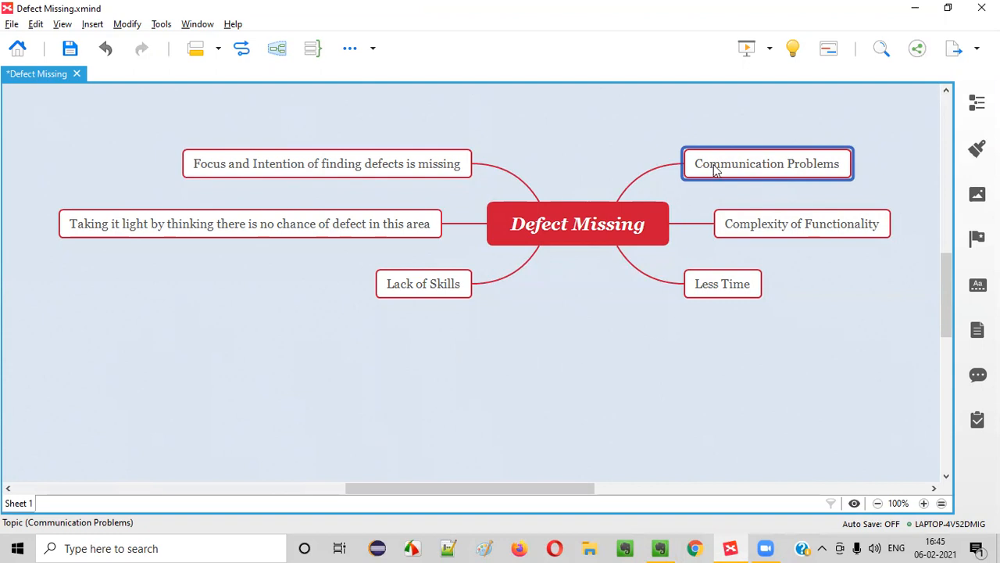
mouse_move(493, 323)
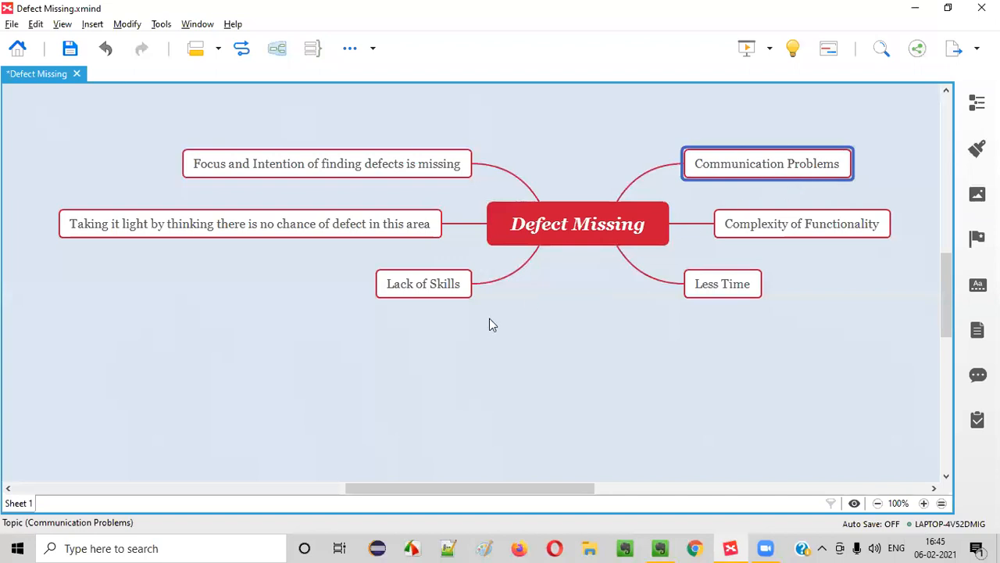
mouse_move(805, 172)
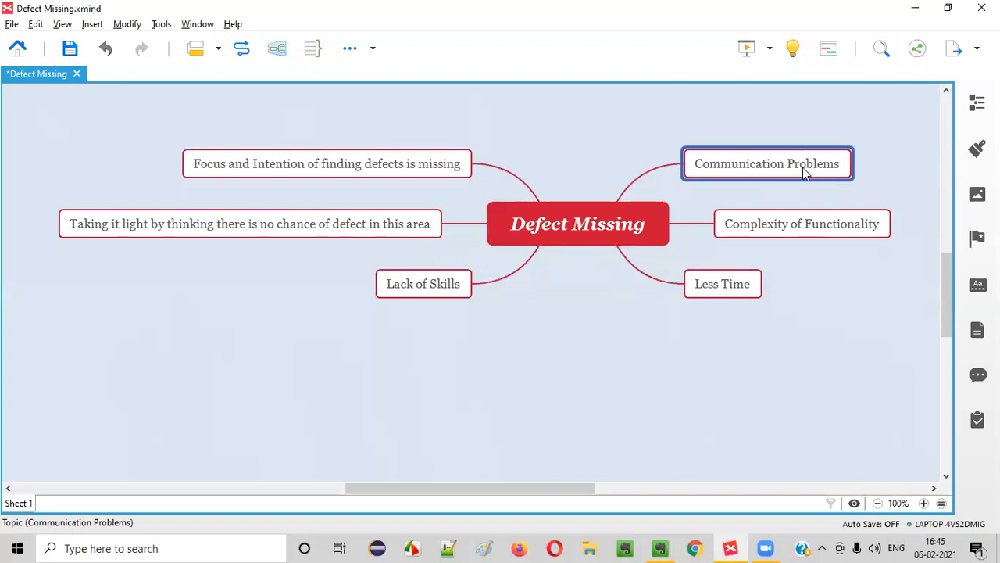
mouse_move(829, 172)
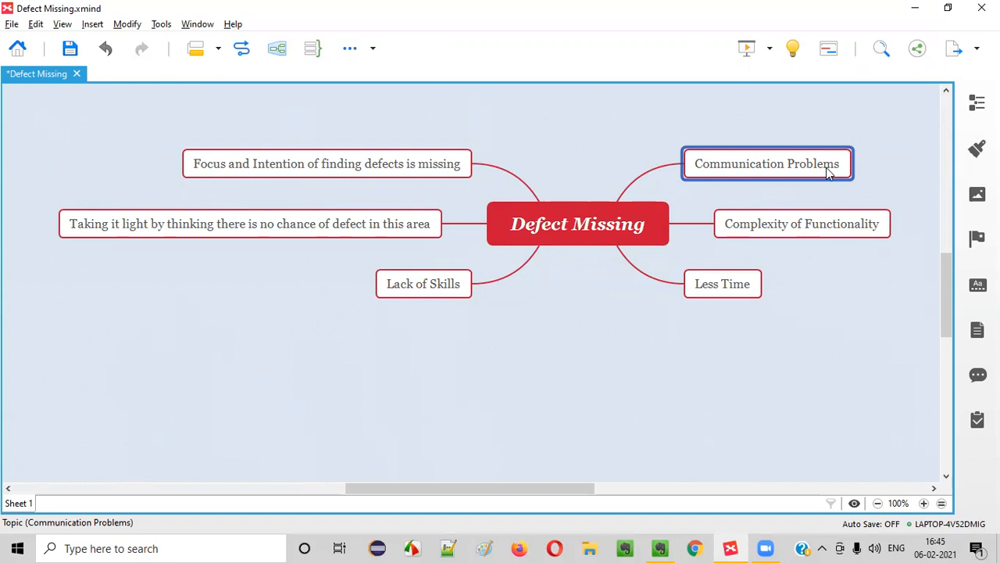
mouse_move(872, 164)
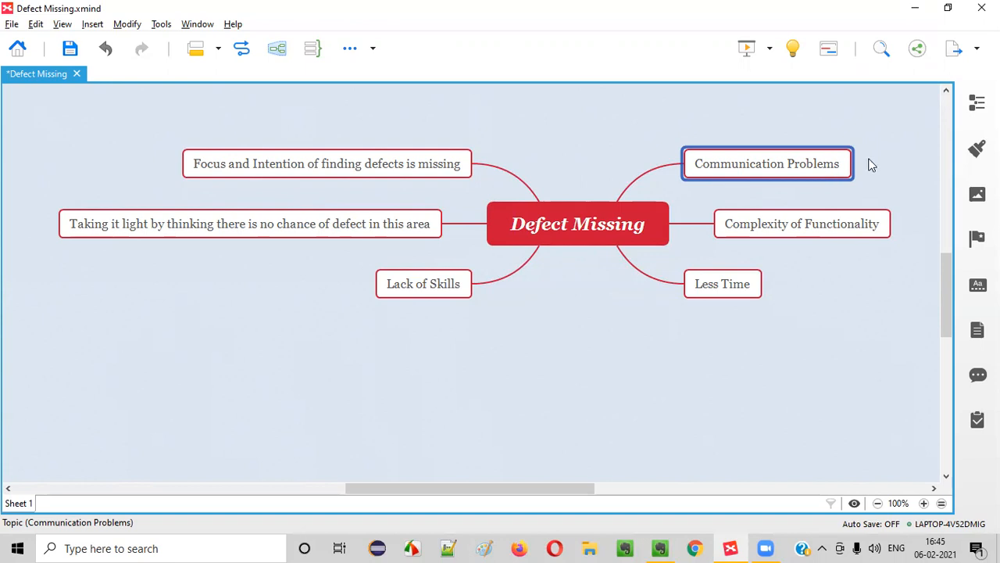
mouse_move(932, 200)
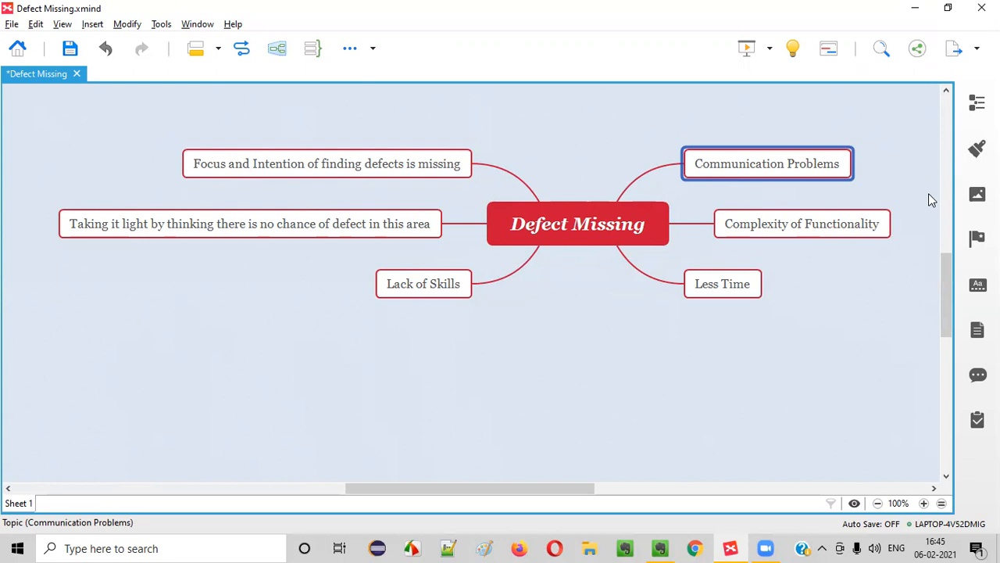
click(579, 223)
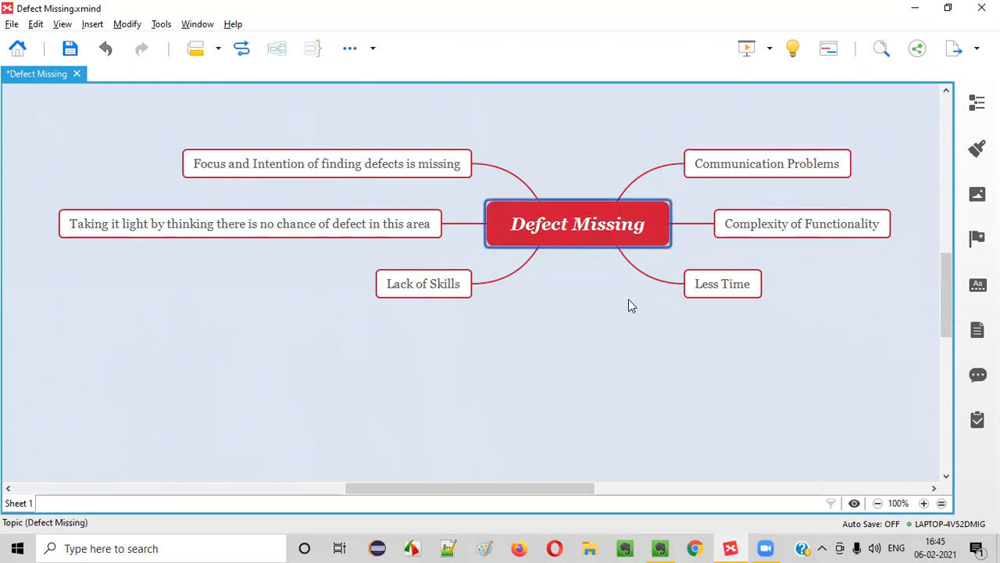
click(767, 164)
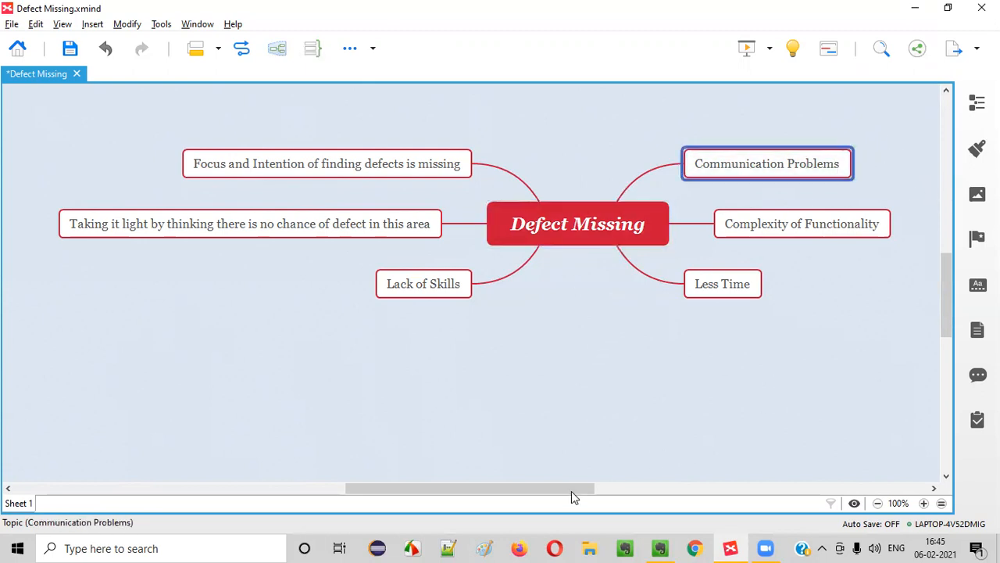
scroll(right, 3)
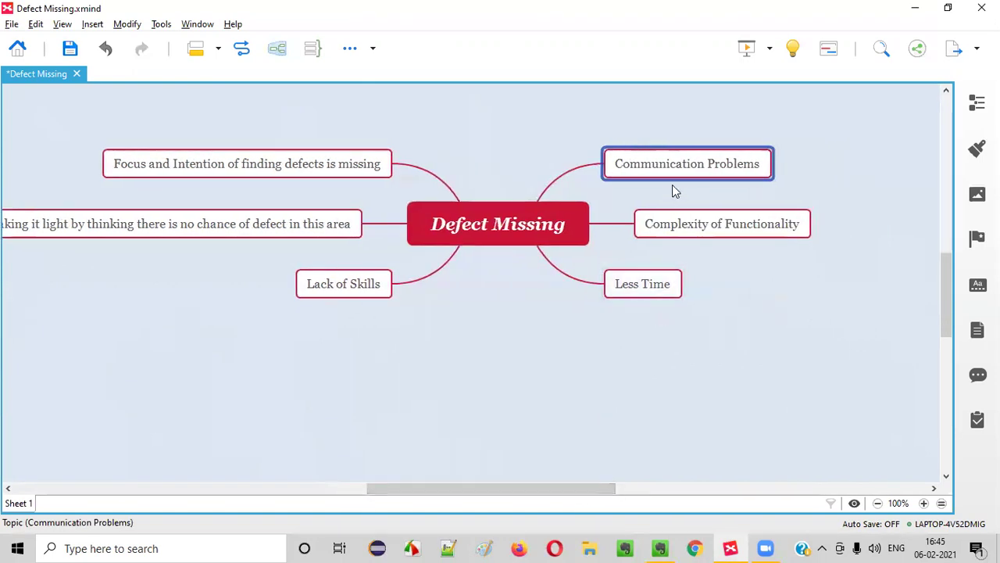
mouse_move(733, 175)
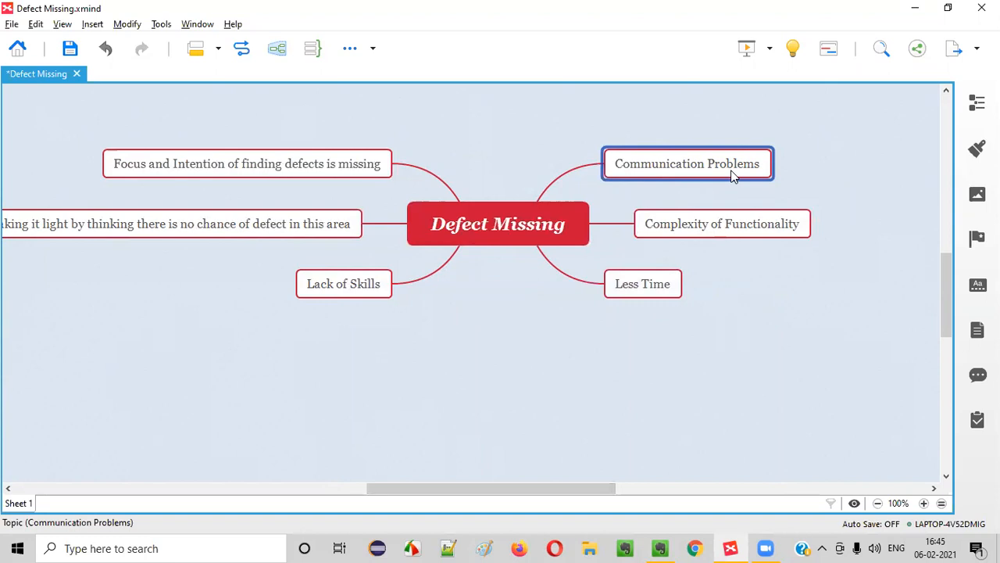
Step: Step through the Communication Problems, Complexity of Functionality and Less Time reason topics
click(499, 223)
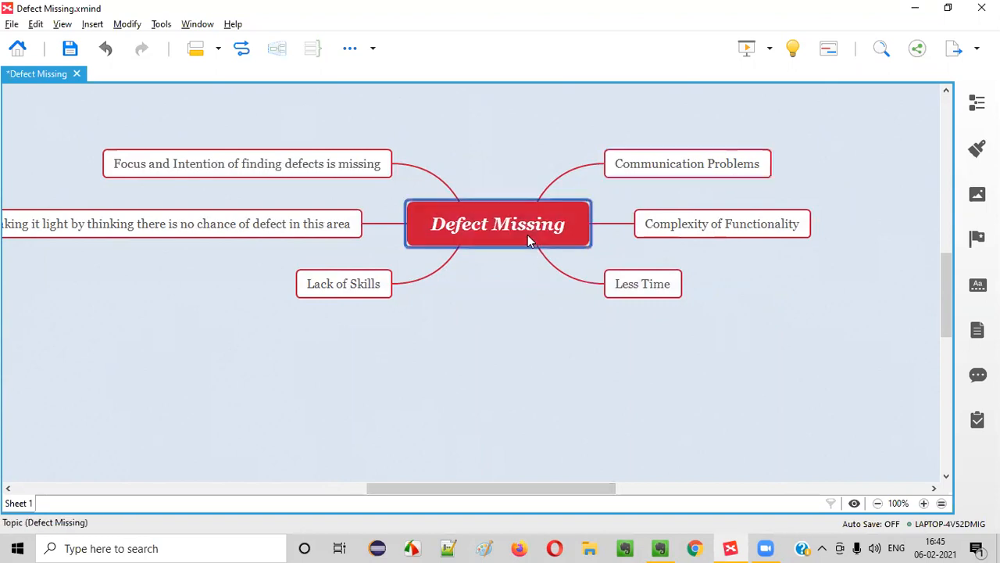
click(688, 164)
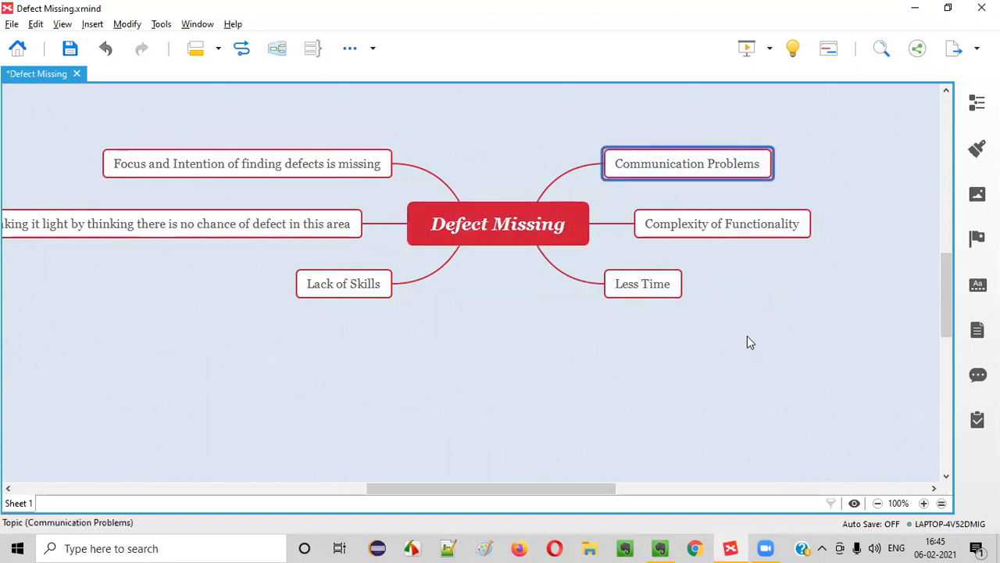
click(722, 224)
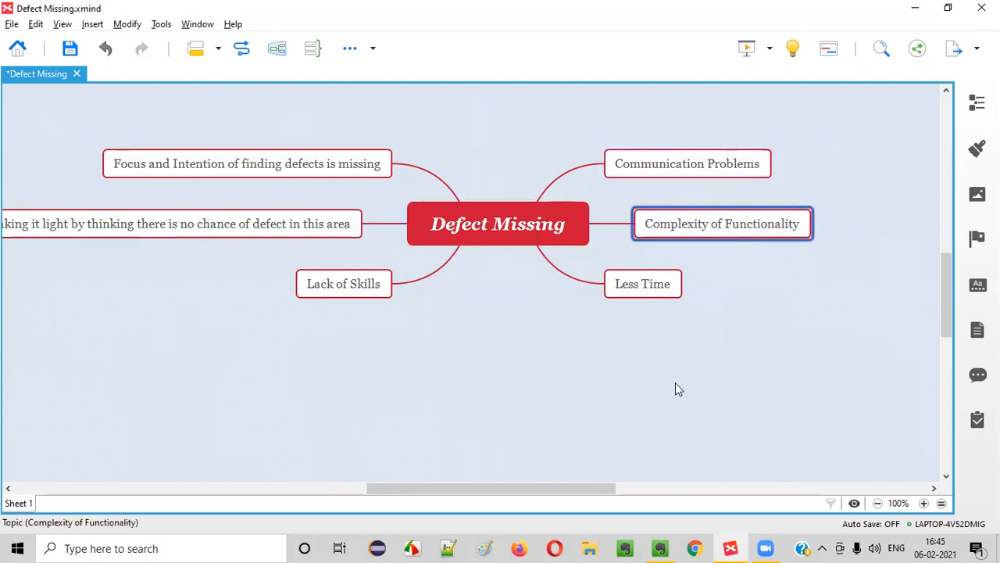
mouse_move(795, 236)
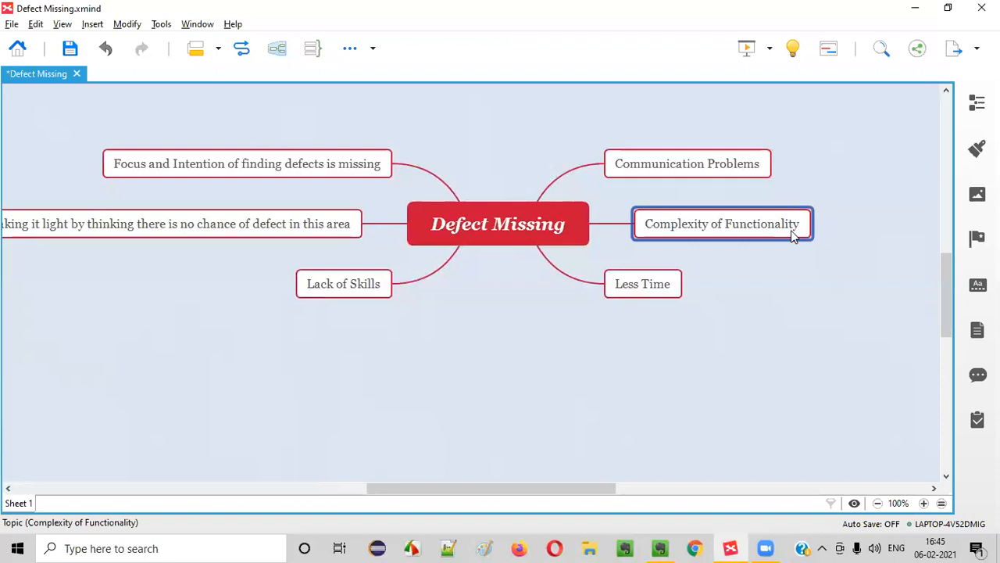
mouse_move(704, 361)
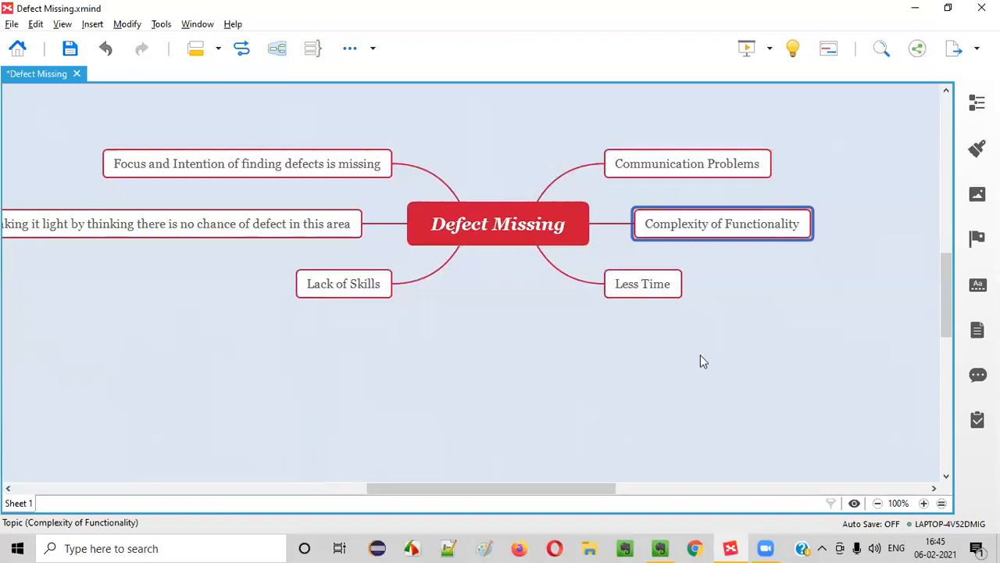
mouse_move(702, 356)
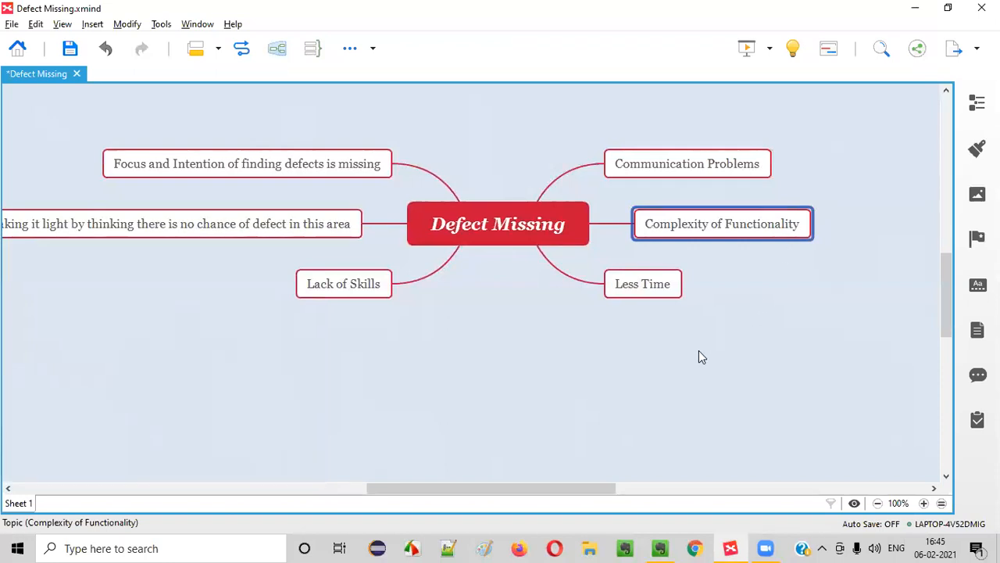
mouse_move(730, 303)
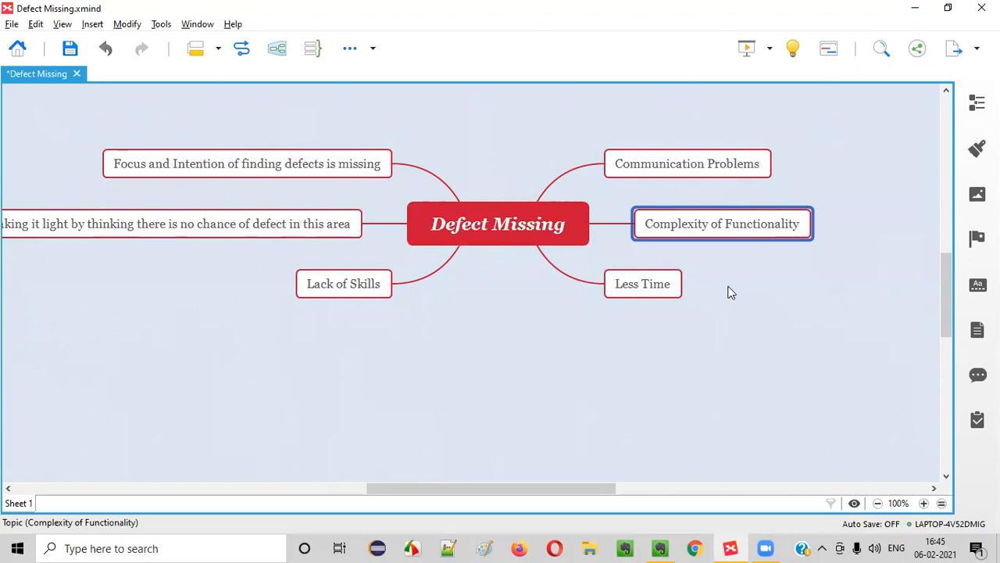
mouse_move(741, 241)
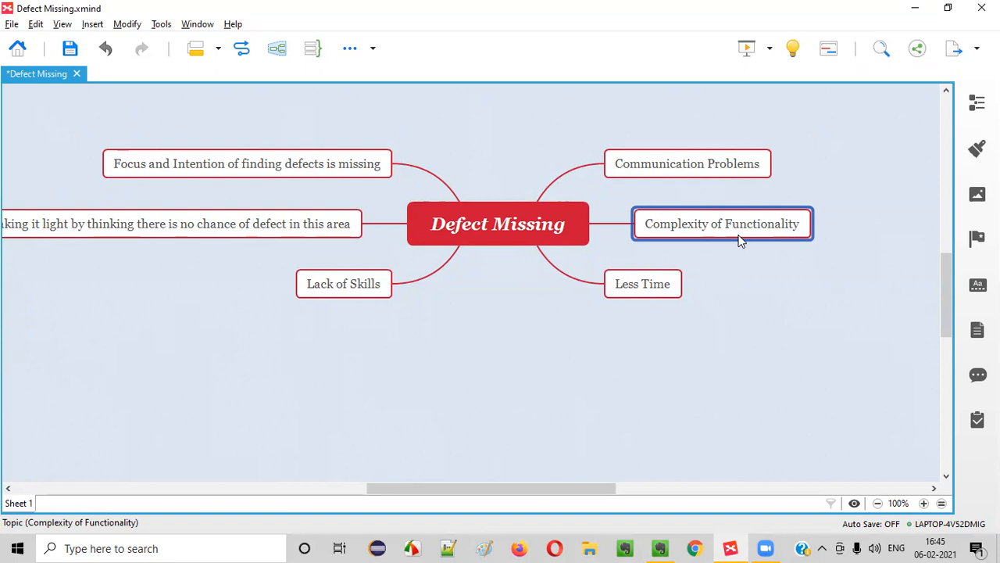
mouse_move(701, 242)
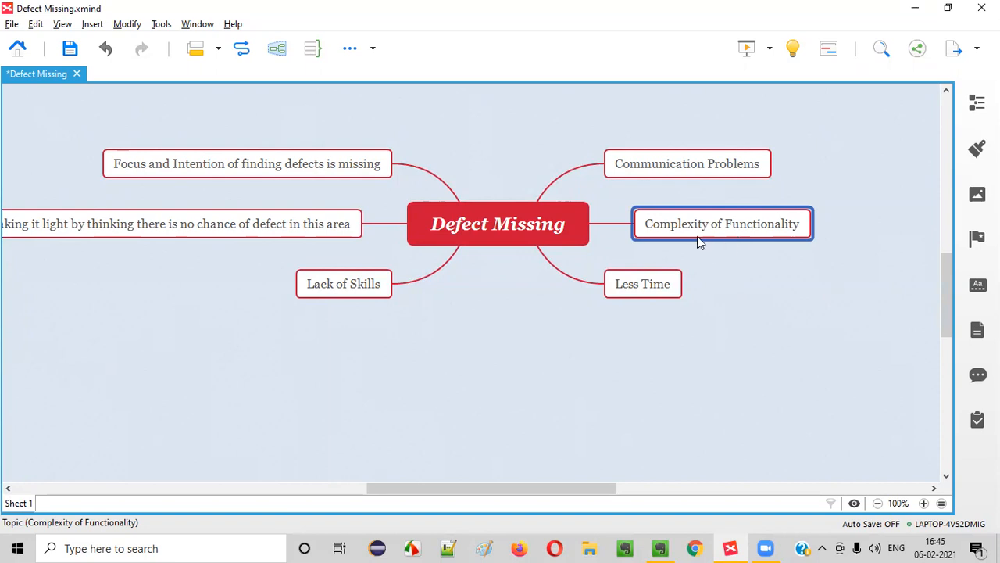
mouse_move(594, 239)
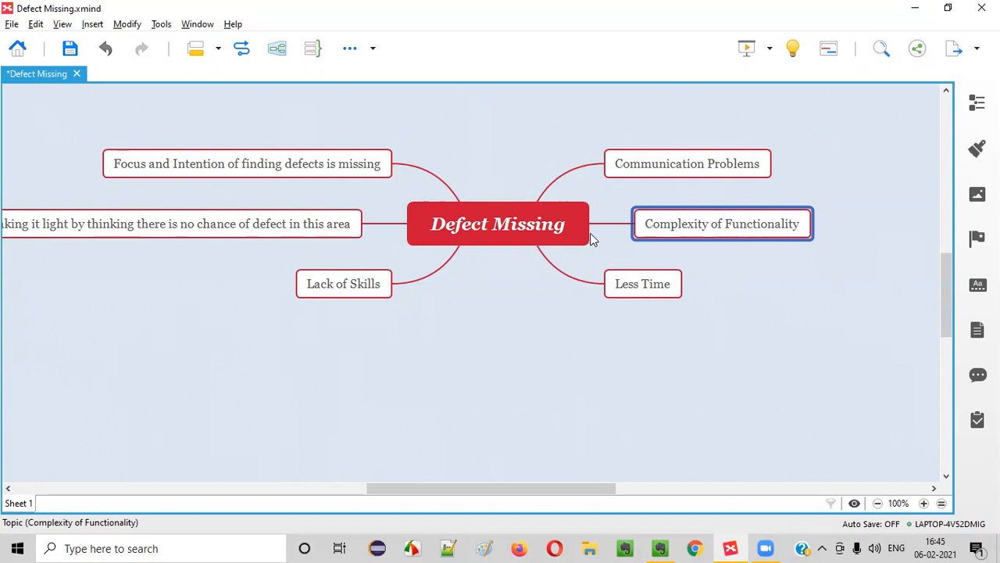
click(643, 283)
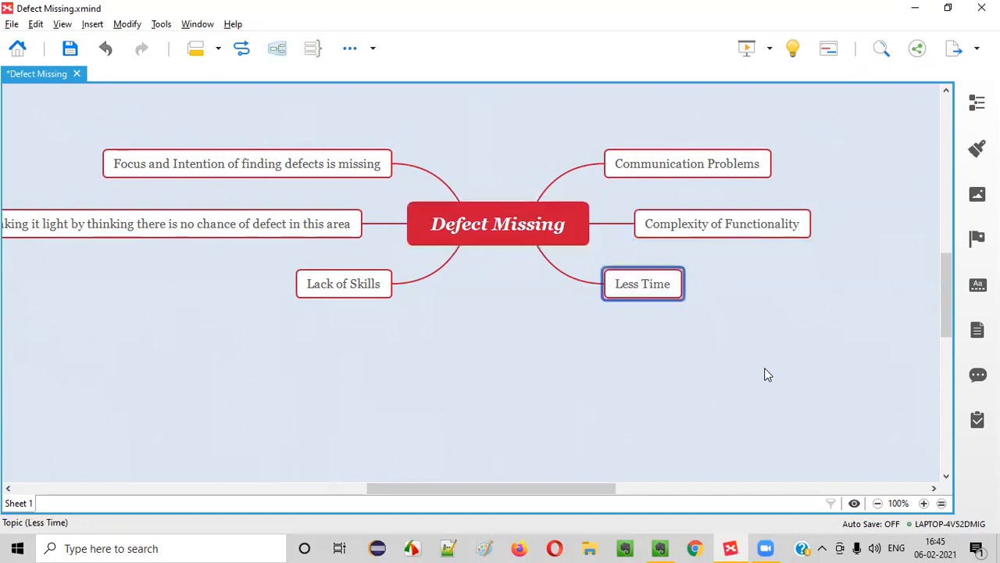
mouse_move(644, 315)
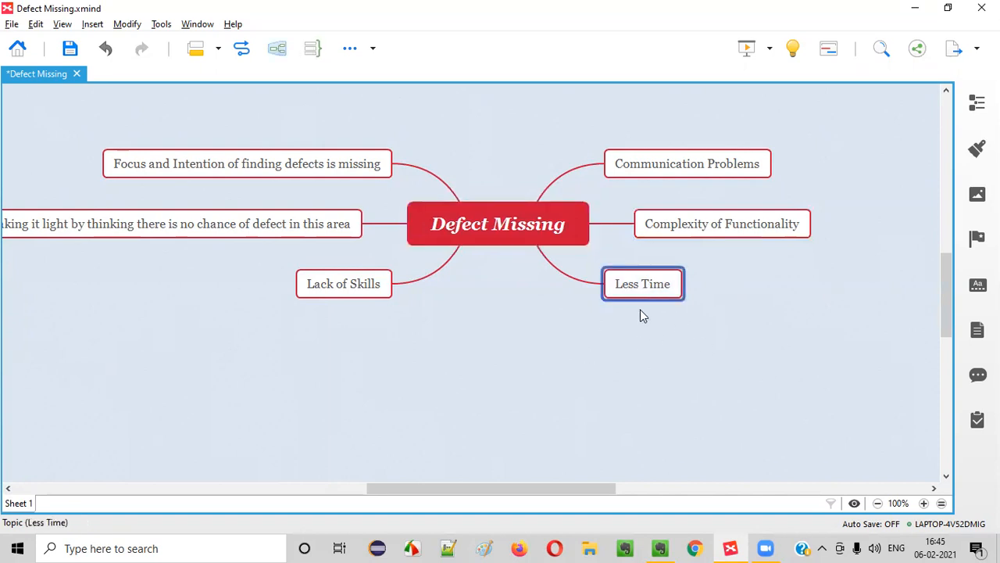
mouse_move(660, 356)
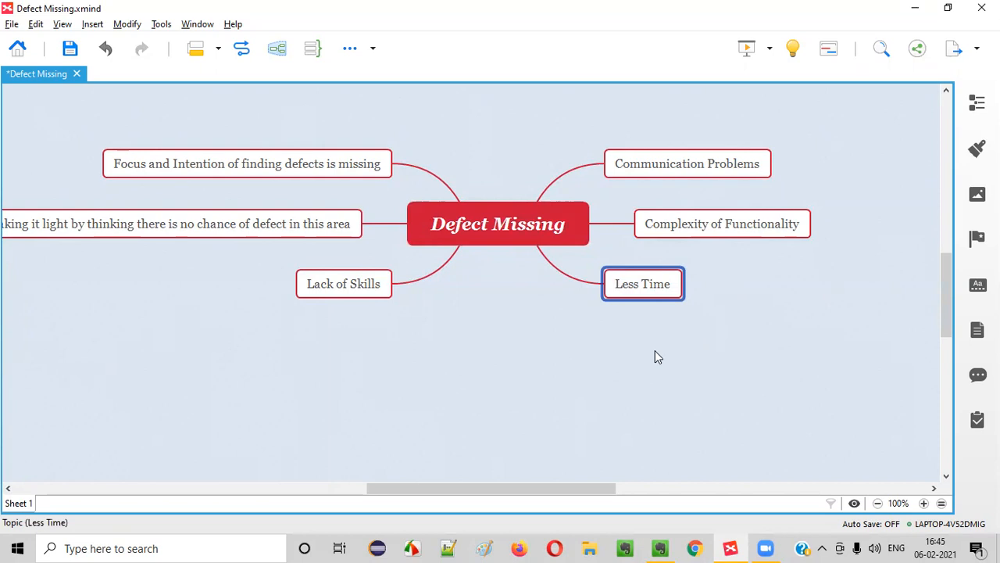
mouse_move(658, 353)
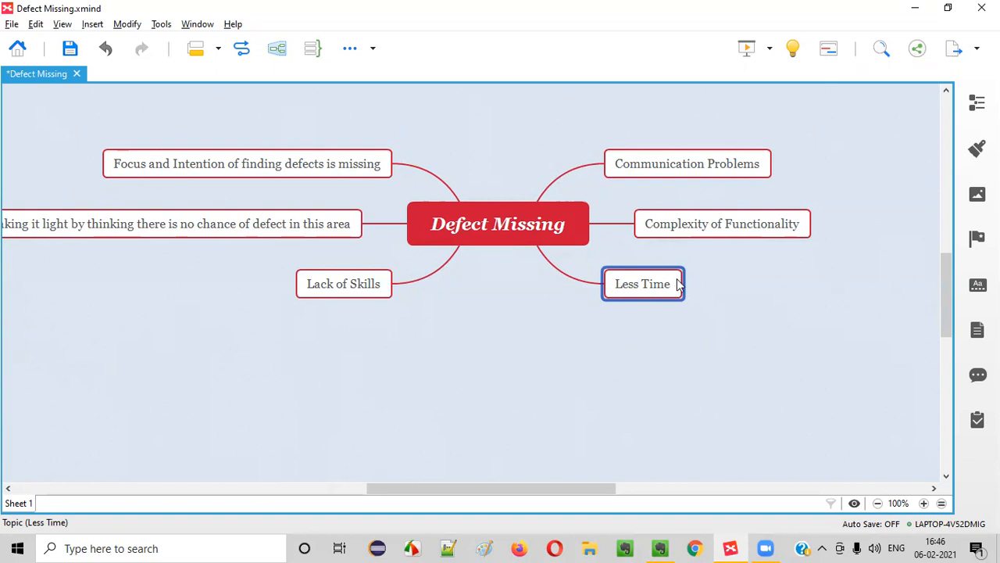
mouse_move(654, 305)
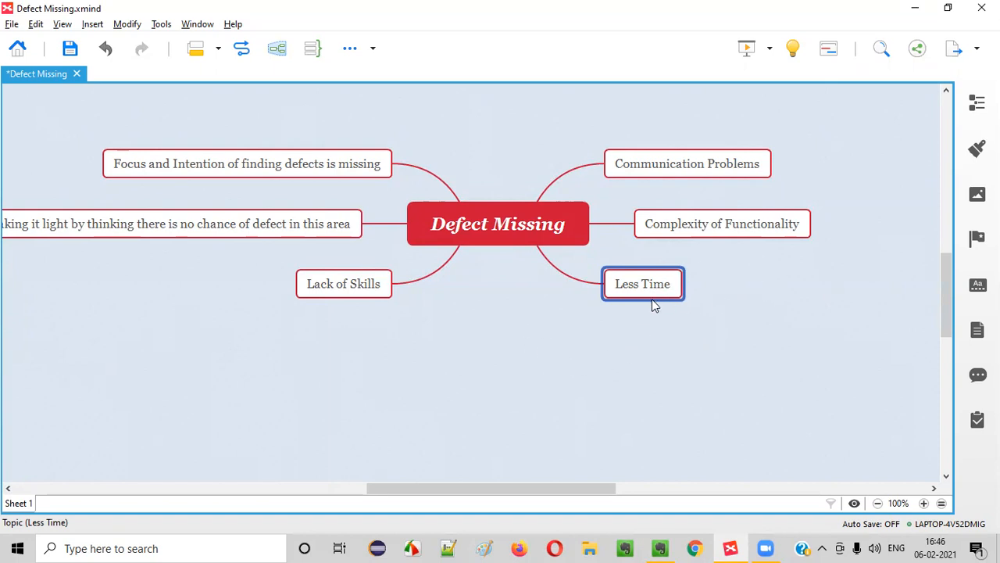
mouse_move(647, 377)
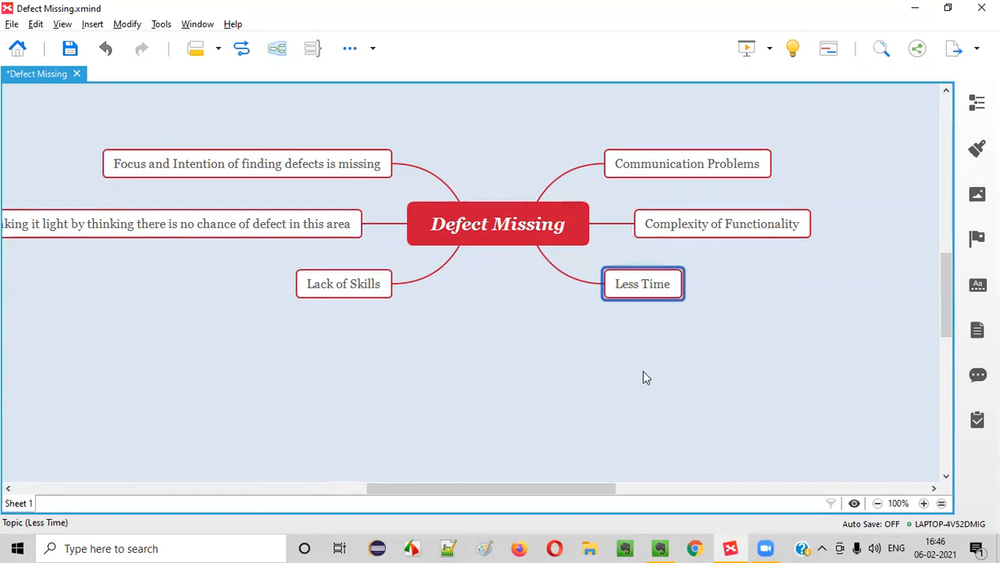
mouse_move(645, 372)
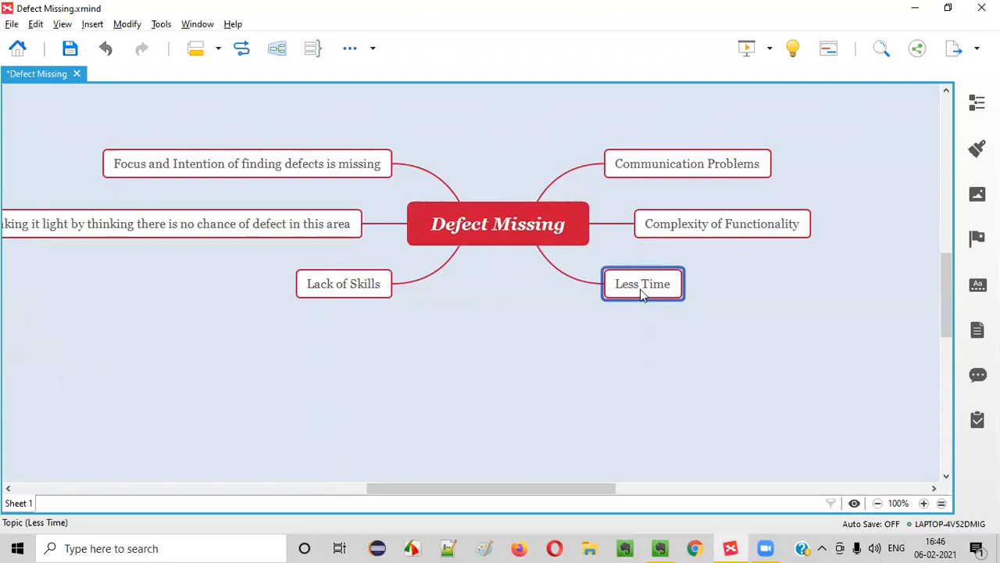
mouse_move(669, 313)
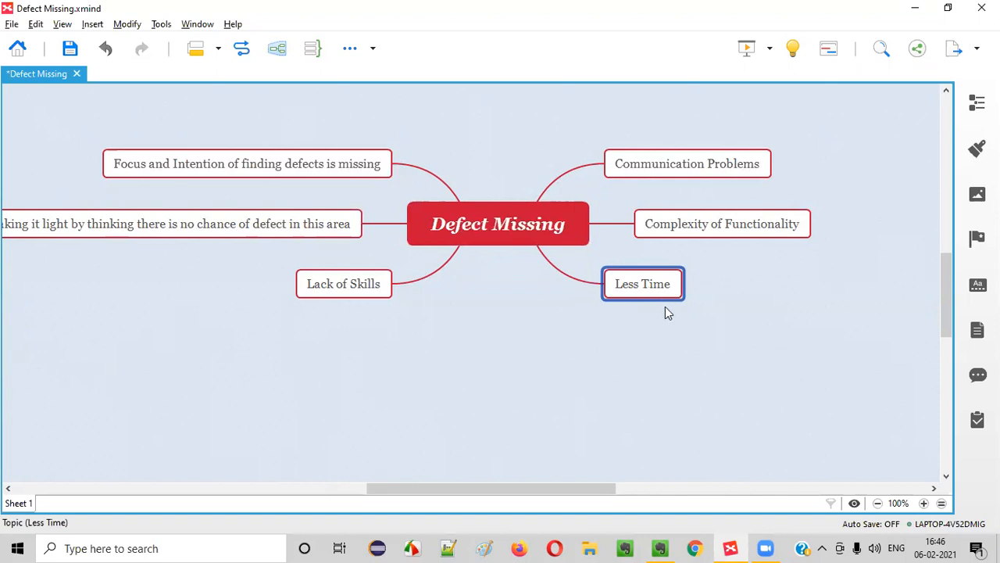
mouse_move(809, 308)
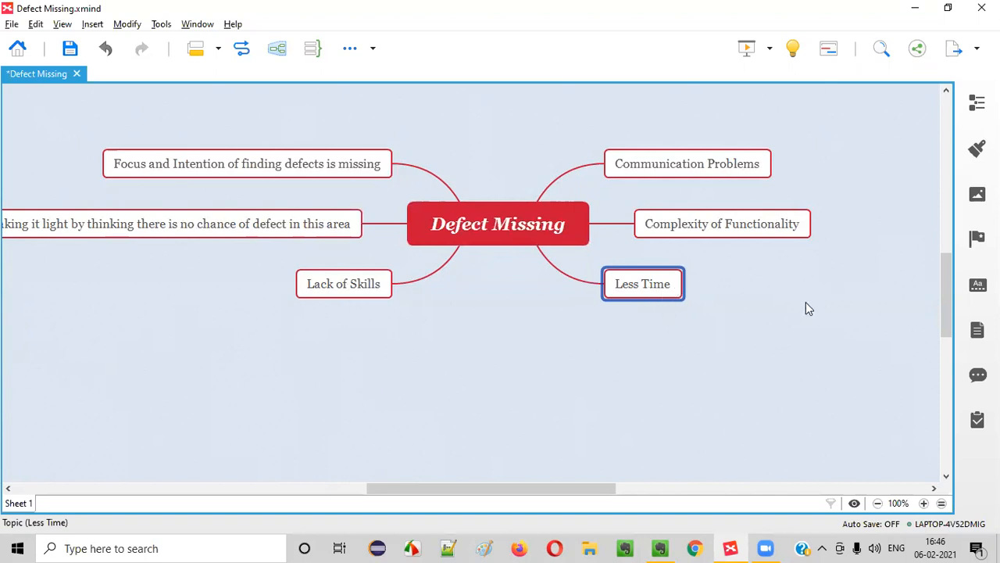
Step: Review the Lack of Skills and Taking it light reason topics from the central topic
click(499, 223)
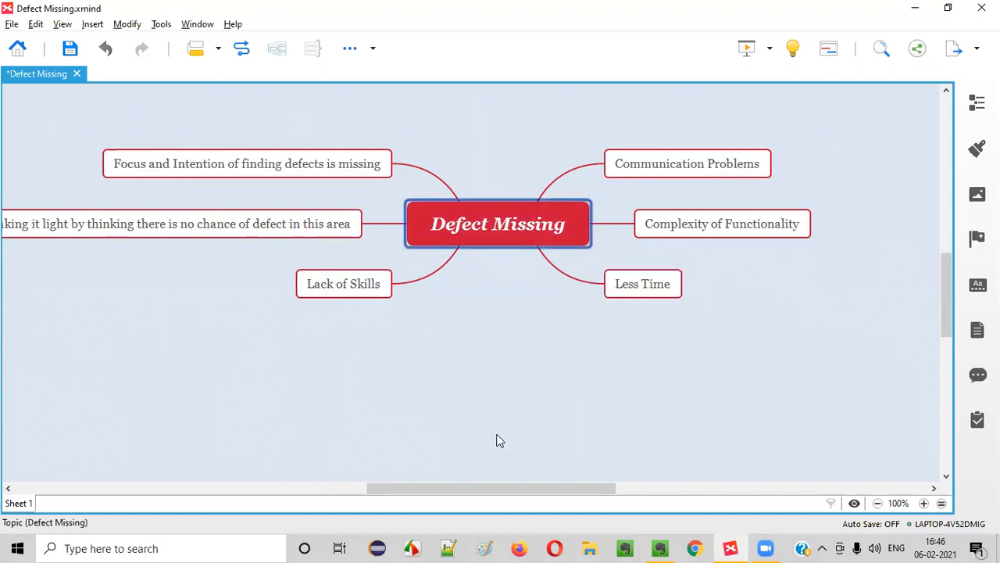
click(344, 284)
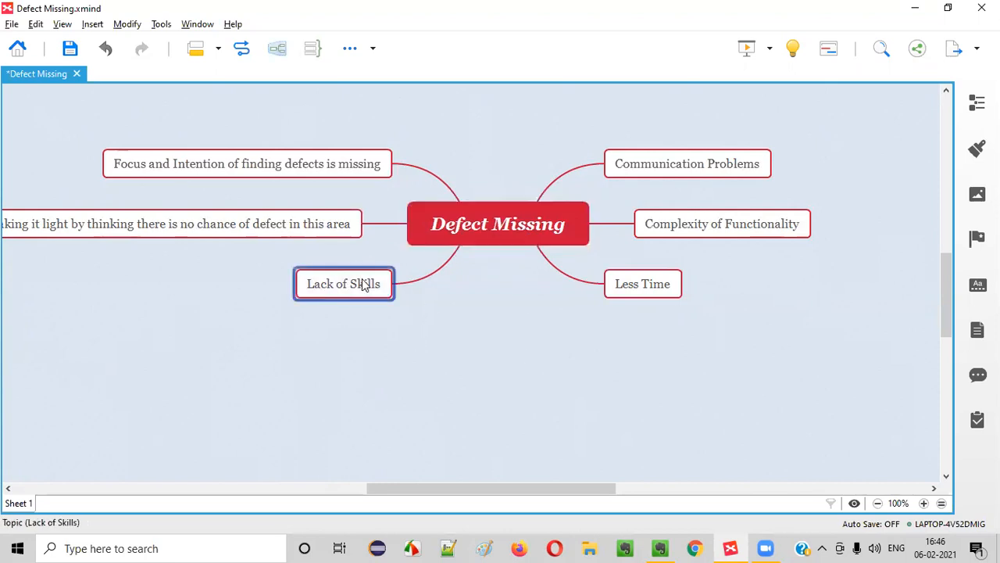
mouse_move(412, 393)
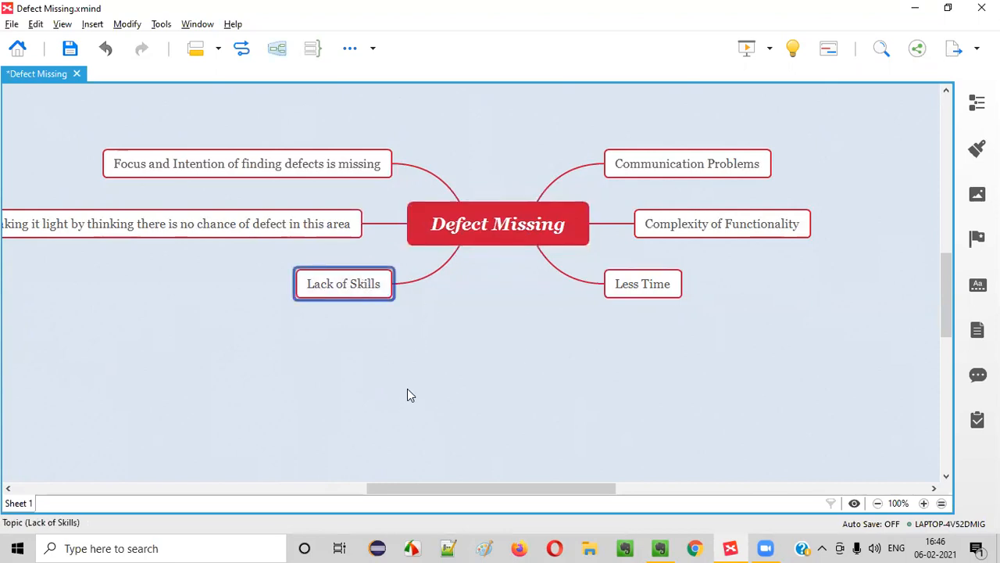
mouse_move(560, 256)
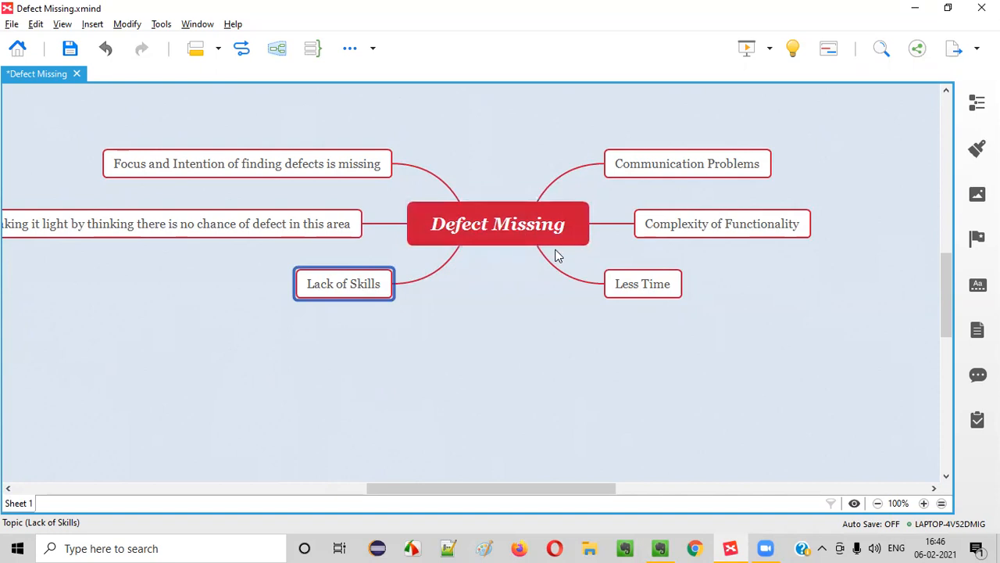
mouse_move(378, 306)
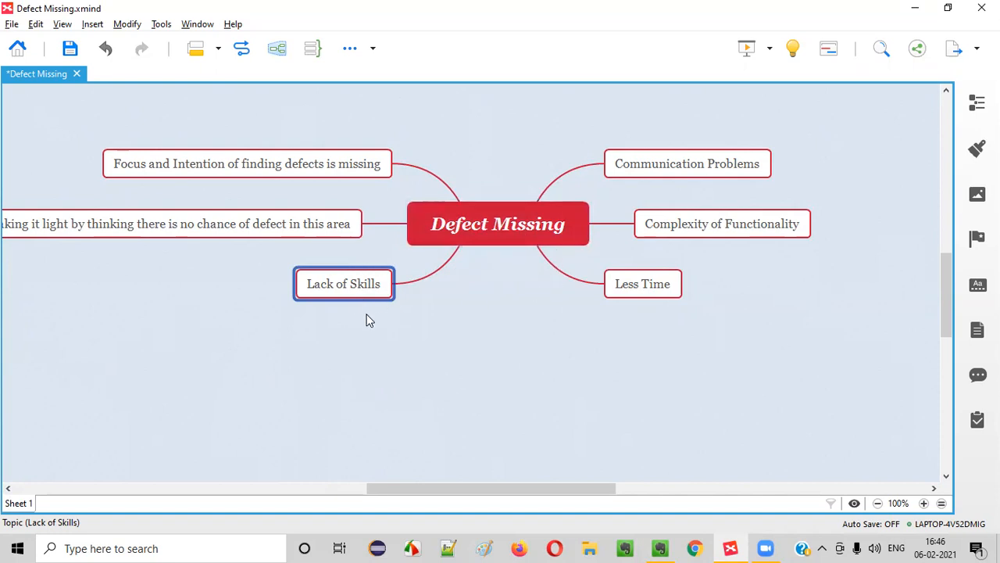
mouse_move(437, 275)
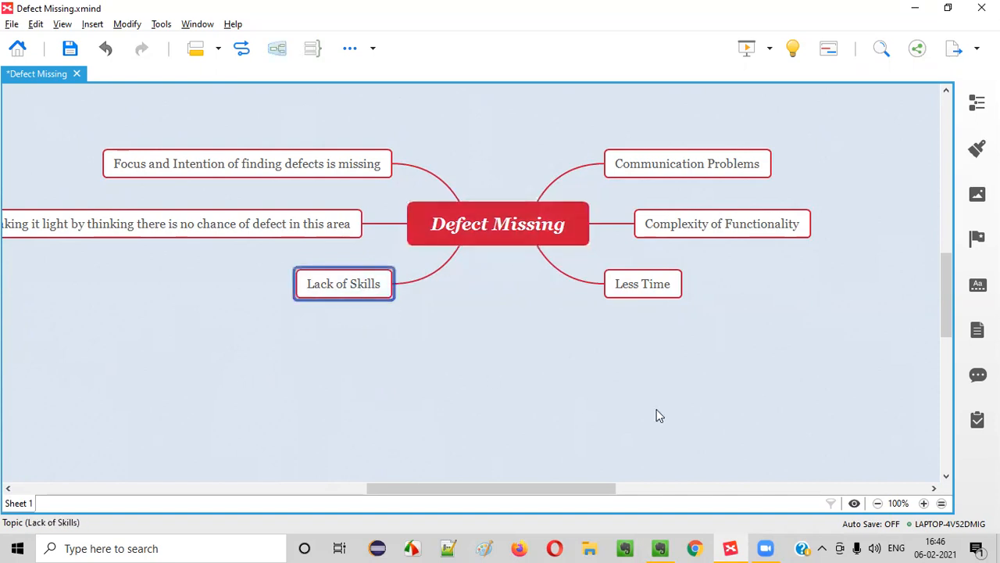
click(499, 219)
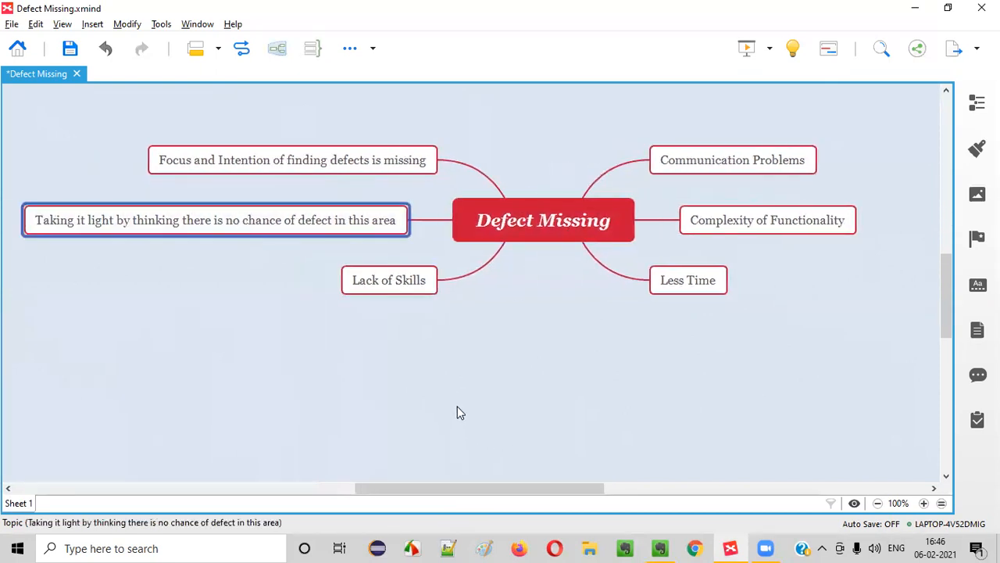
mouse_move(428, 357)
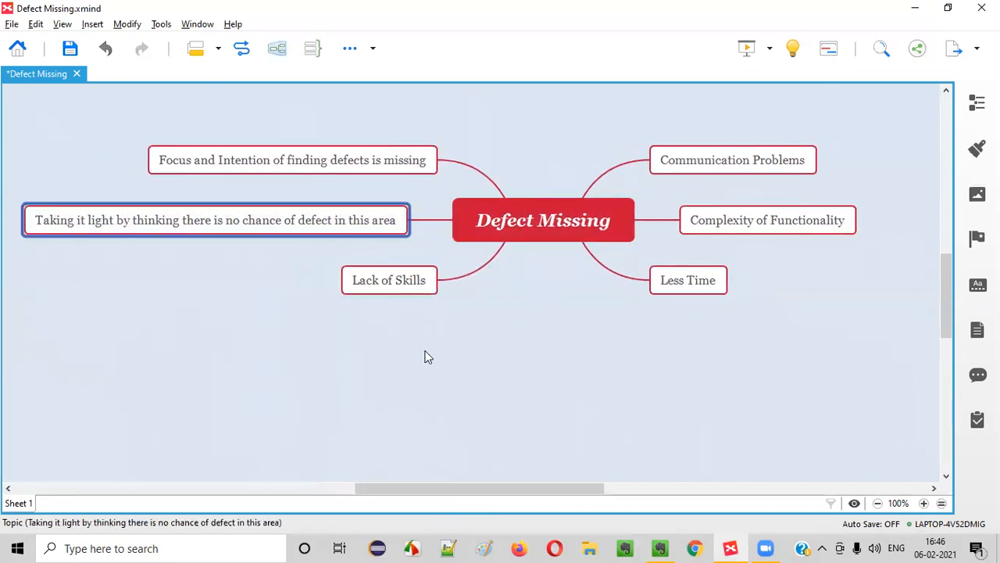
mouse_move(192, 284)
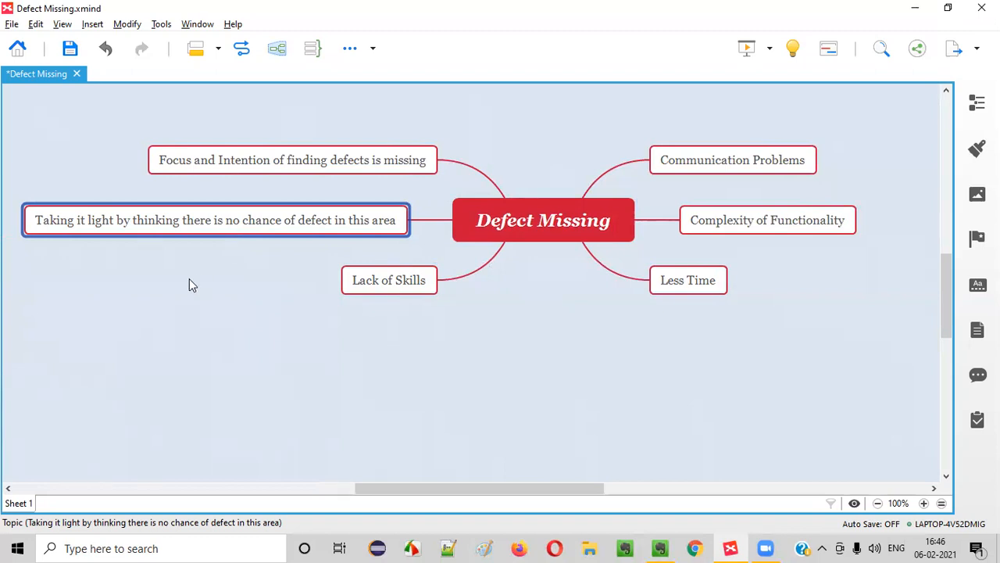
mouse_move(55, 244)
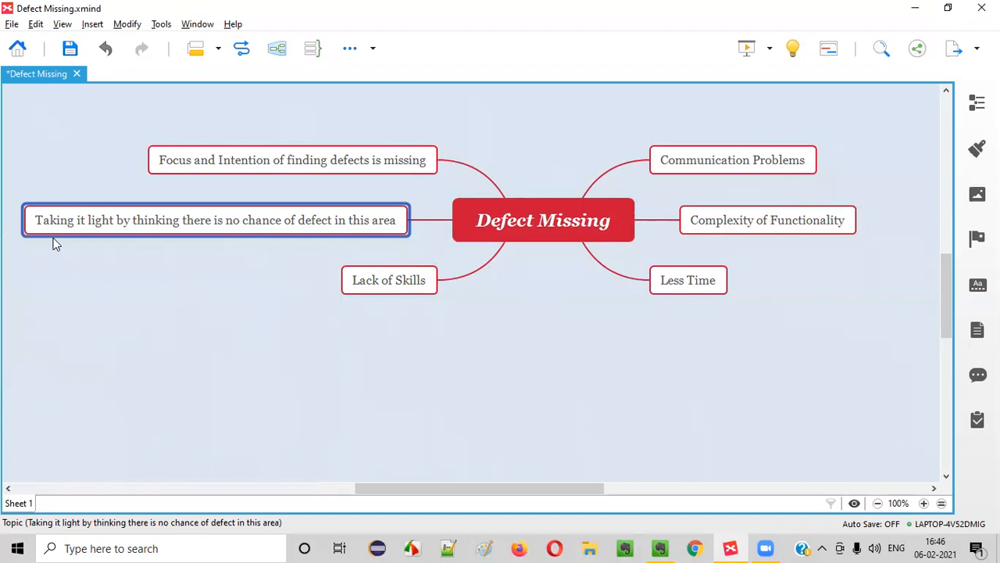
mouse_move(162, 253)
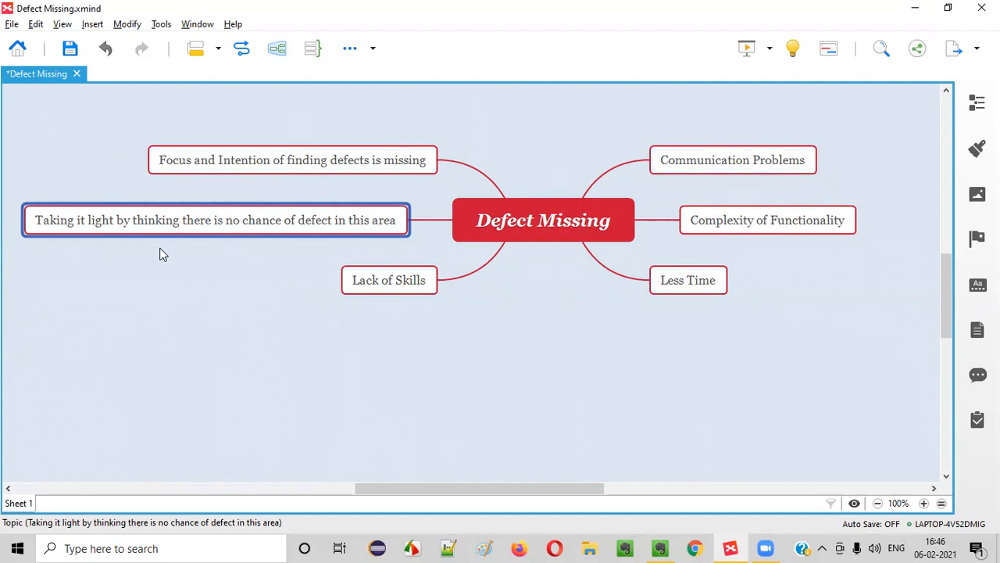
mouse_move(226, 227)
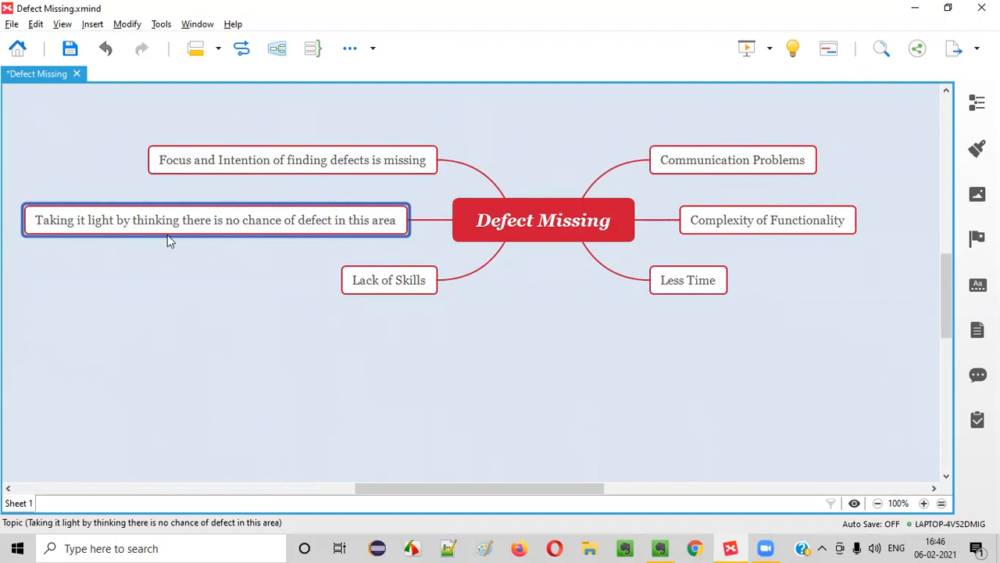
mouse_move(238, 241)
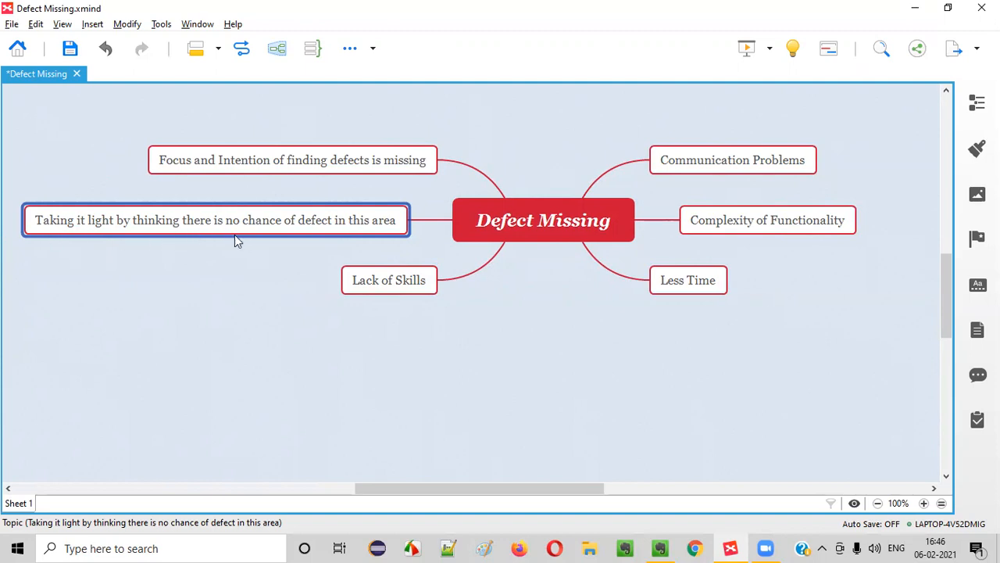
mouse_move(347, 238)
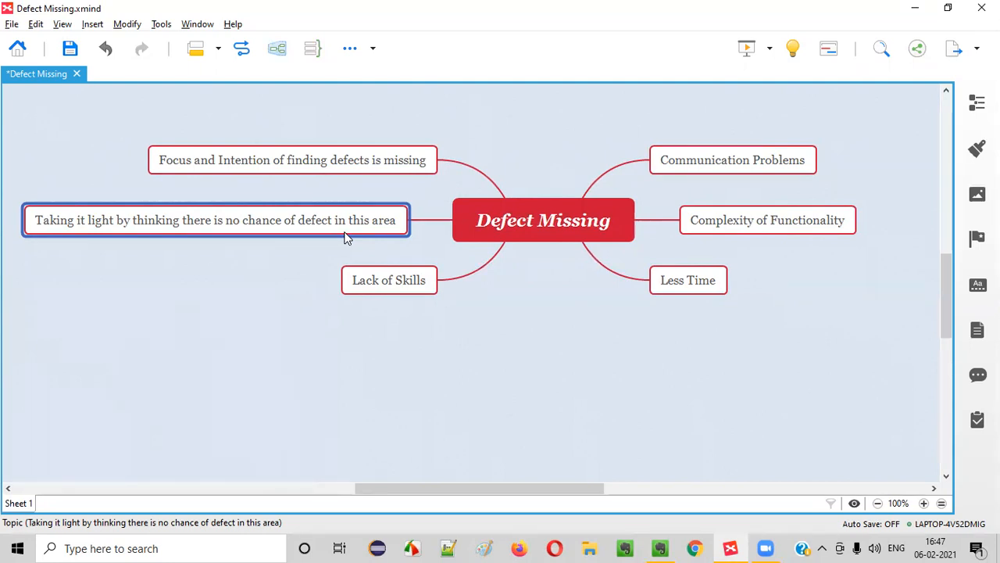
mouse_move(305, 228)
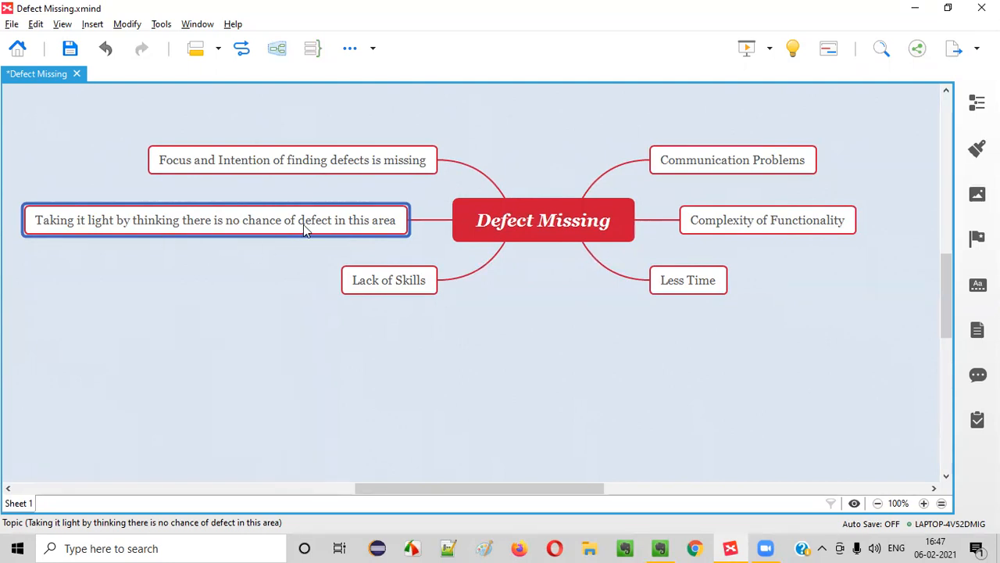
click(544, 218)
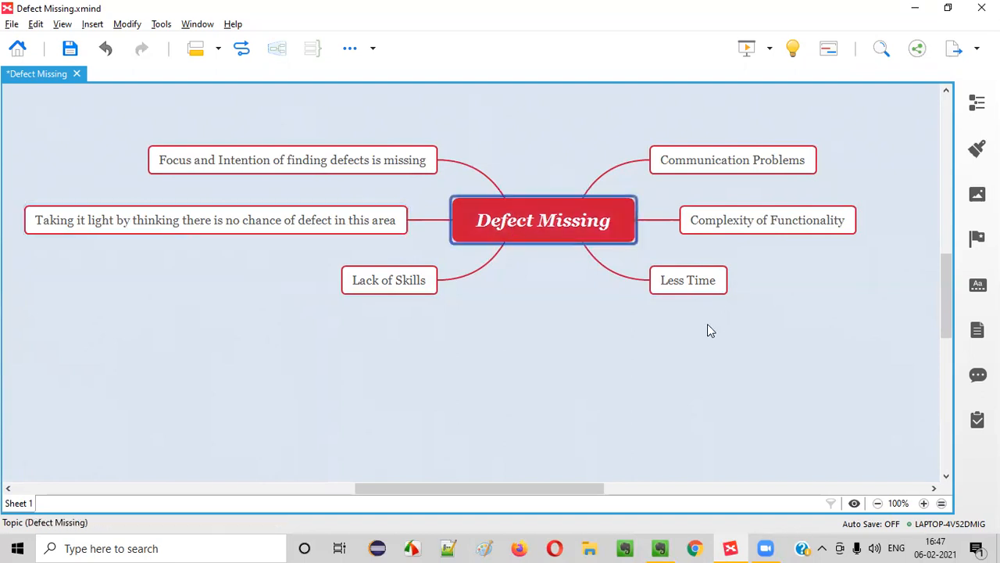
click(216, 219)
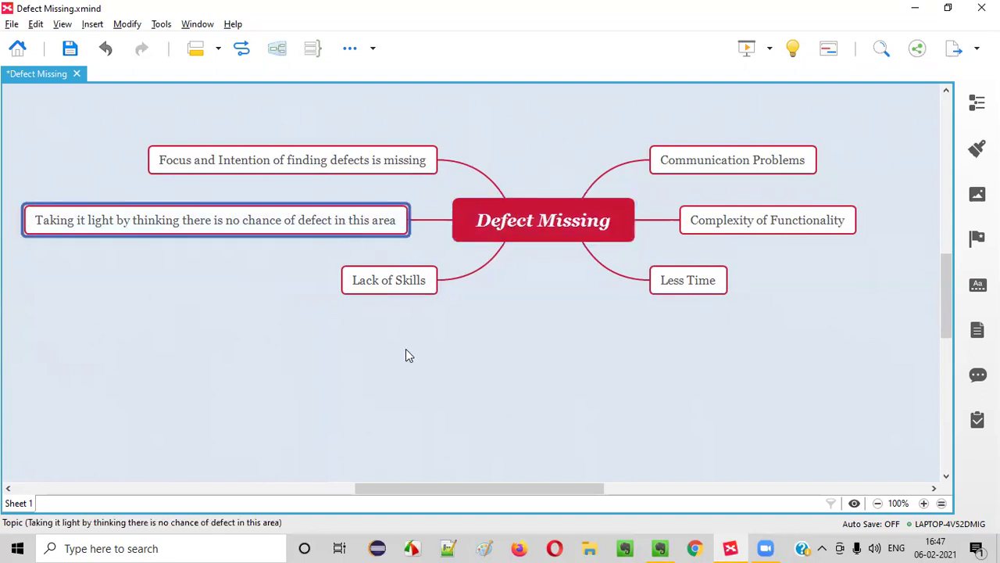
mouse_move(150, 248)
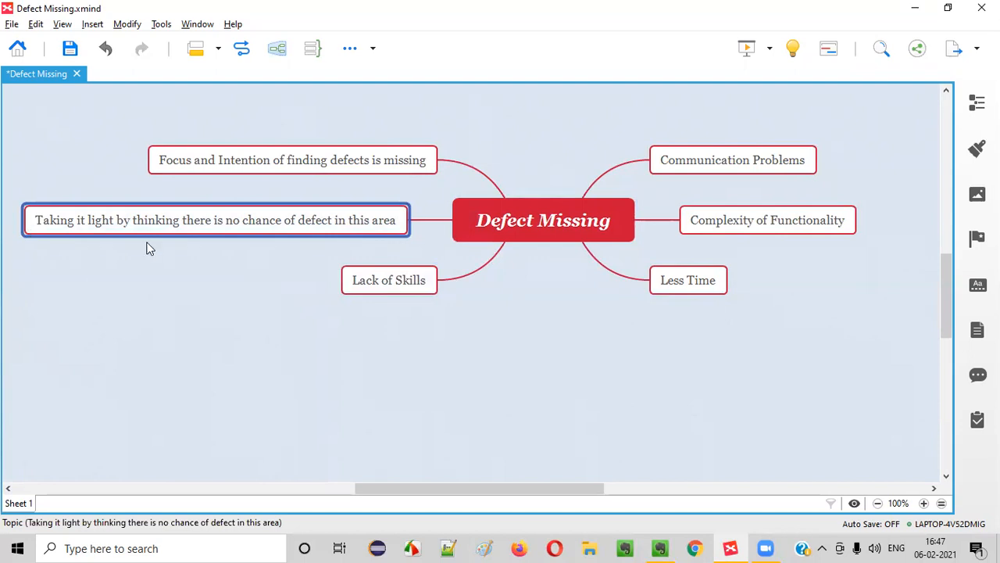
mouse_move(244, 234)
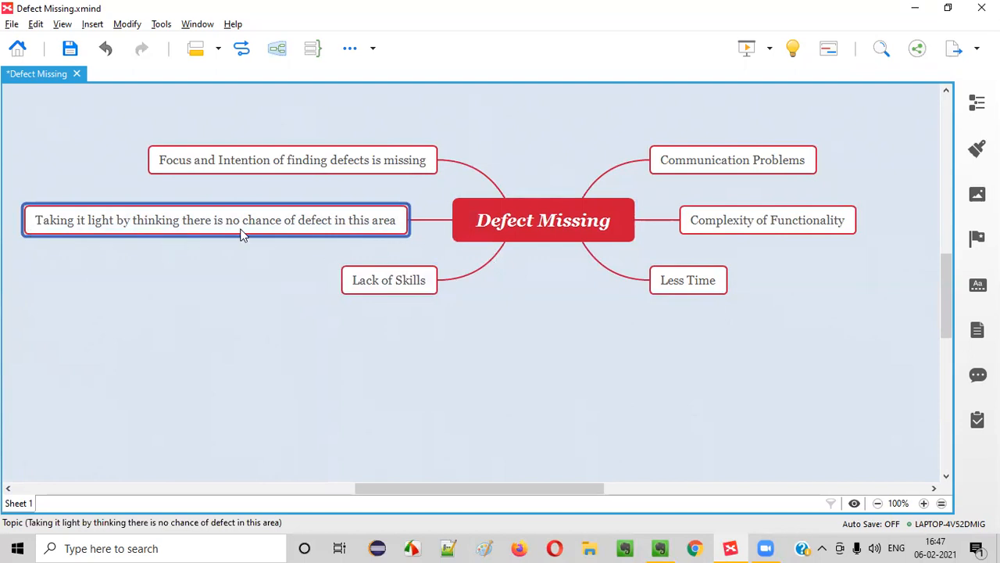
mouse_move(362, 233)
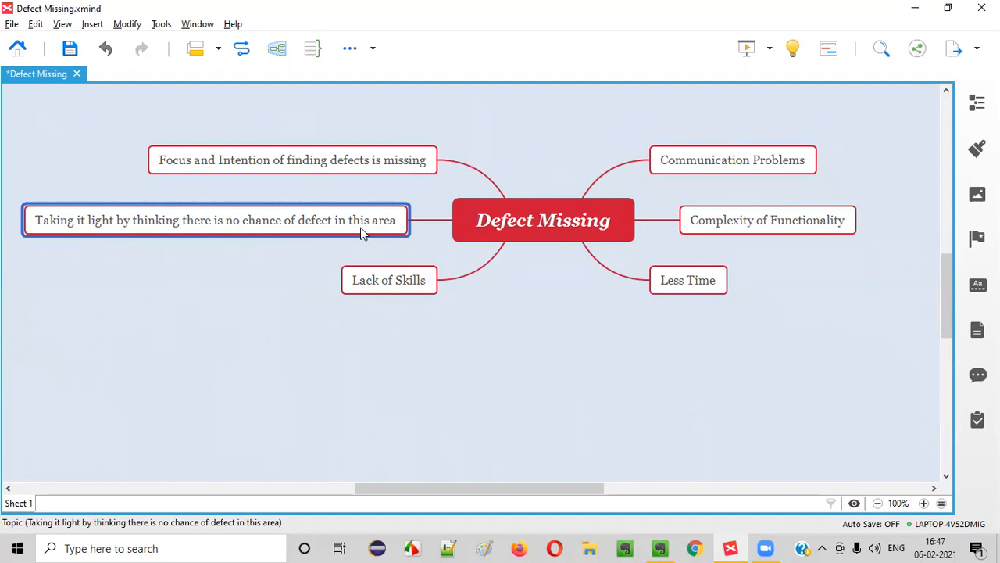
Step: Review the Focus and Intention topic, return to Defect Missing, and highlight the Evernote summary note title
click(293, 159)
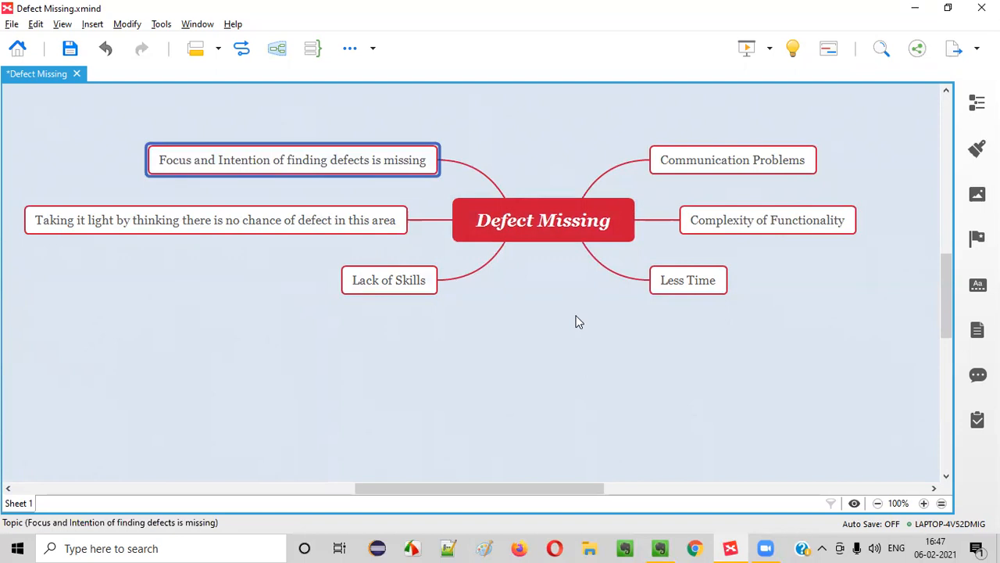
mouse_move(662, 427)
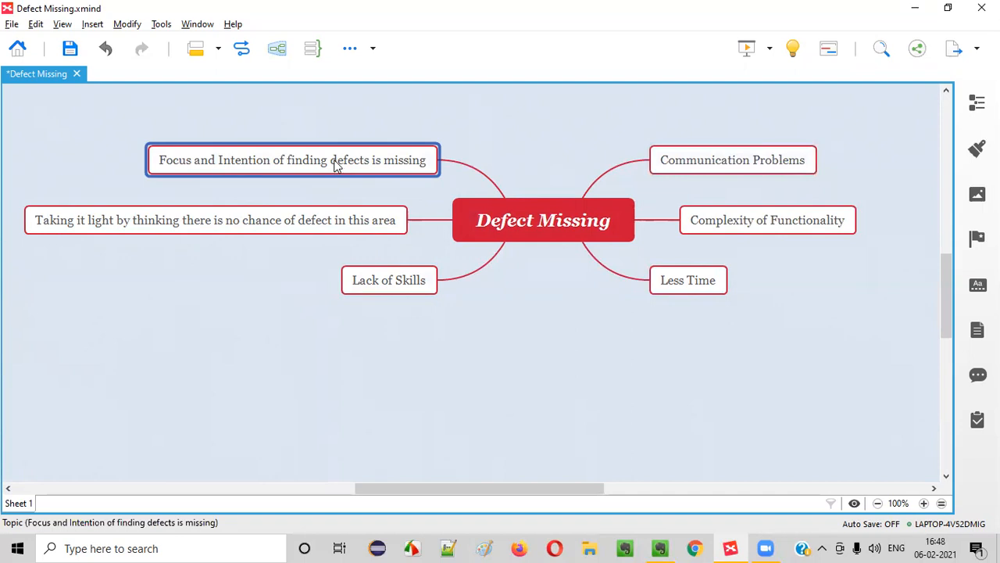
mouse_move(267, 175)
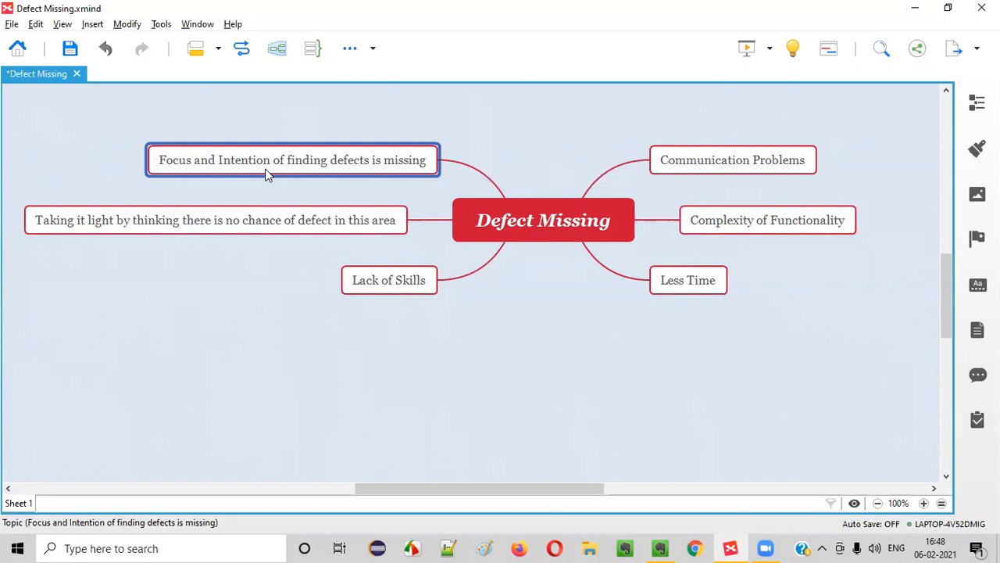
mouse_move(169, 166)
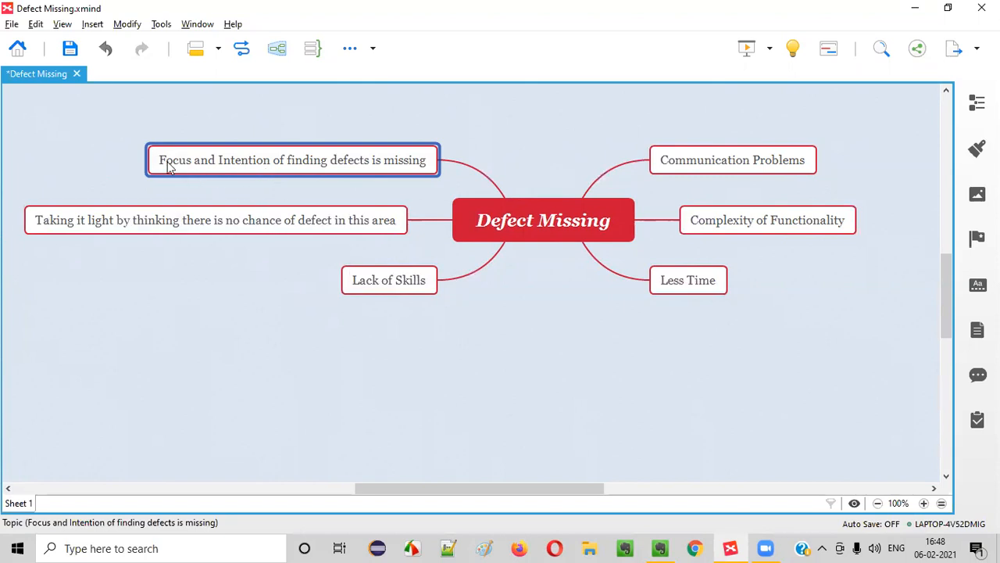
mouse_move(191, 164)
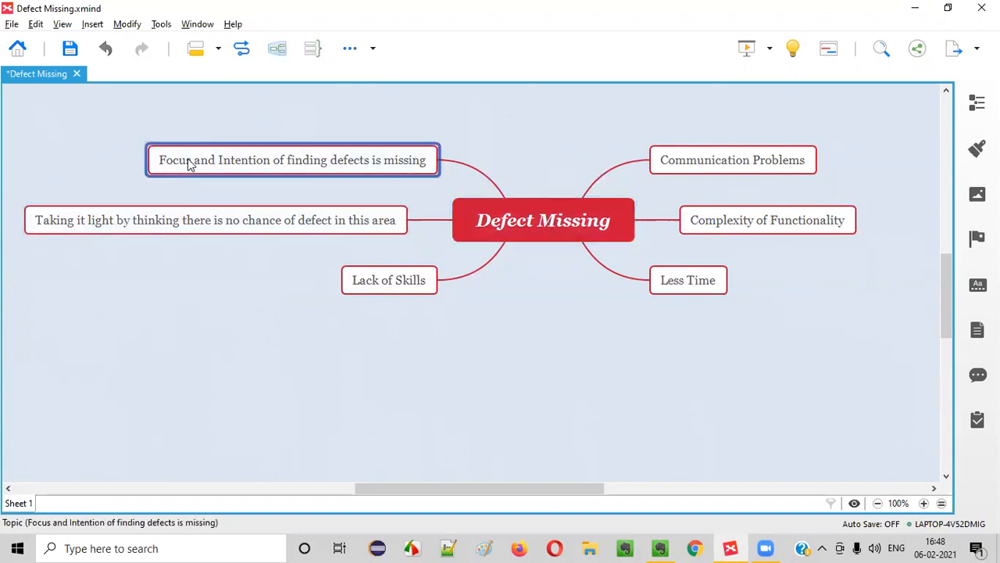
mouse_move(284, 201)
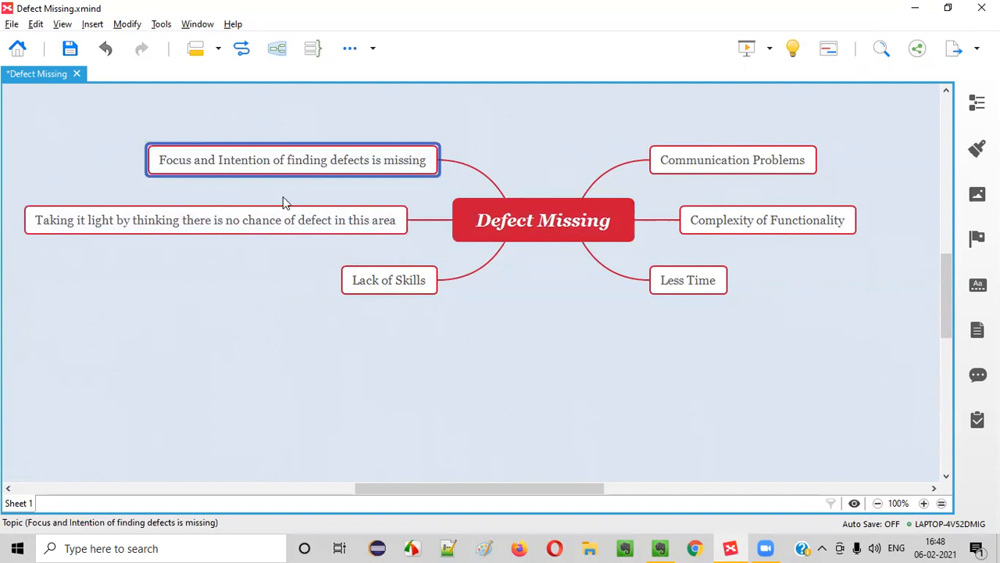
mouse_move(259, 159)
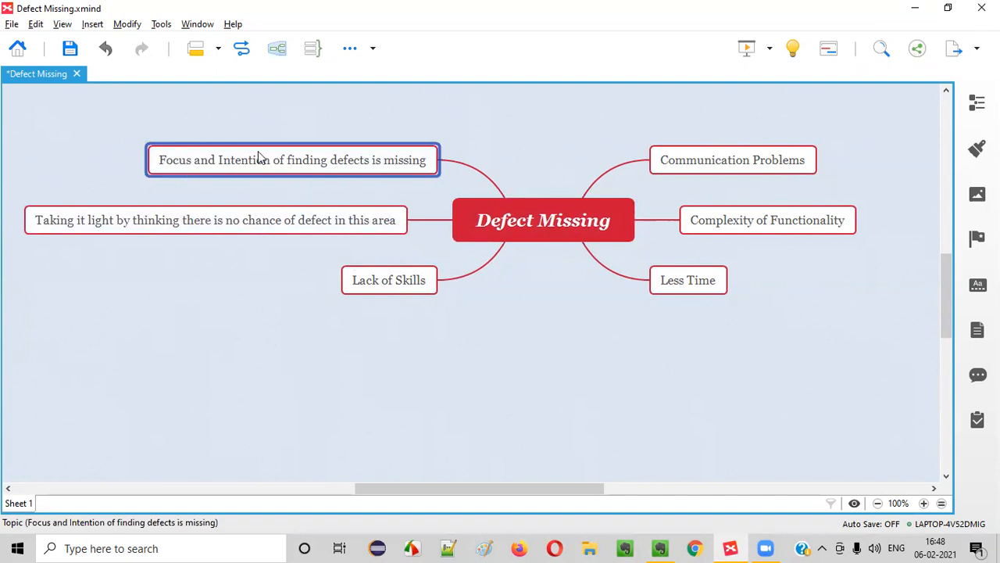
mouse_move(366, 182)
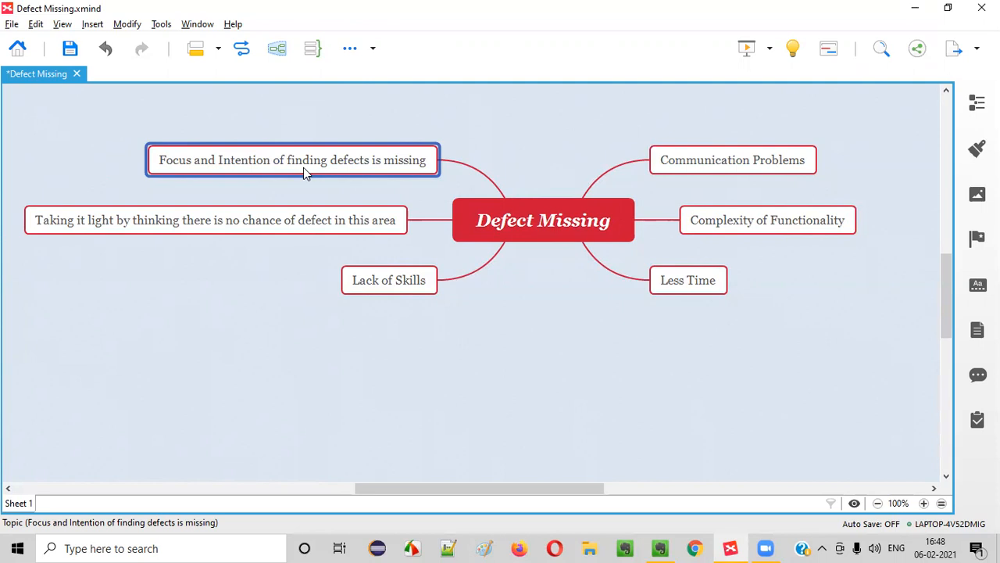
mouse_move(311, 160)
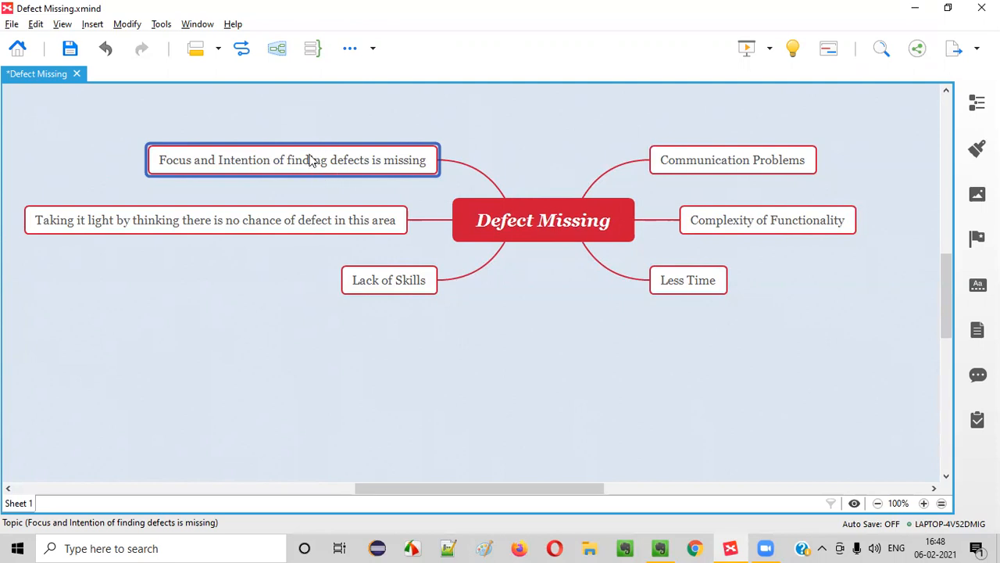
mouse_move(312, 170)
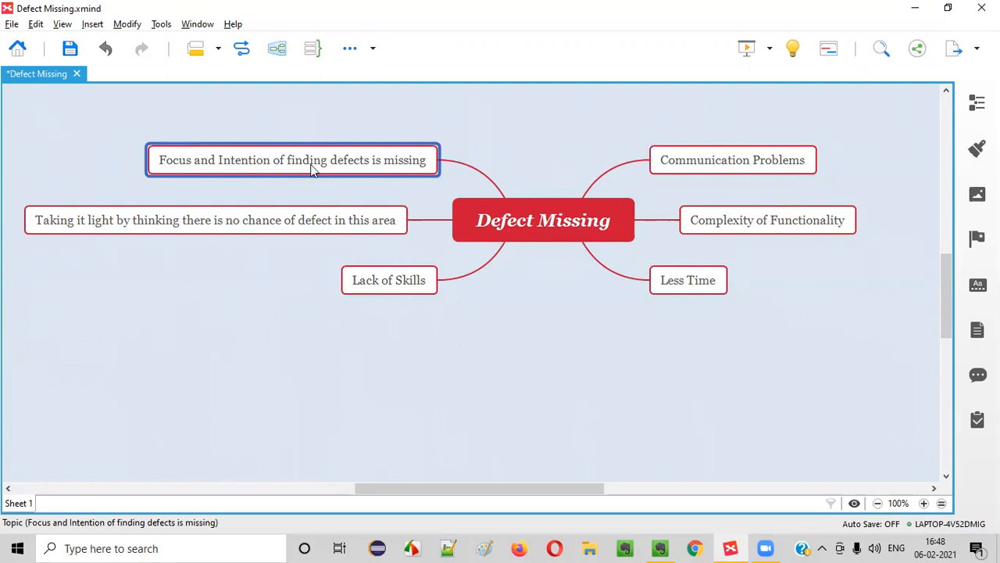
mouse_move(191, 172)
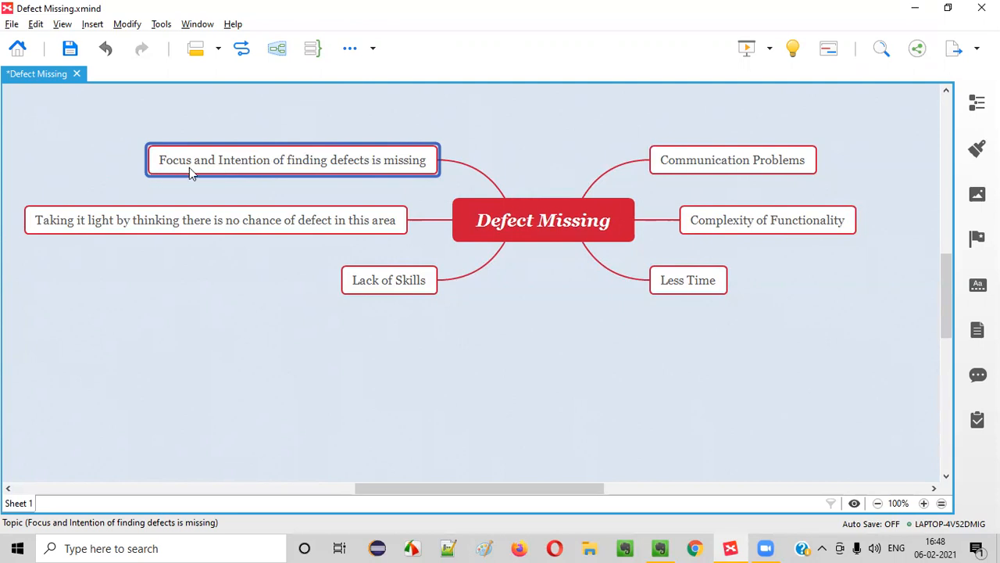
mouse_move(384, 175)
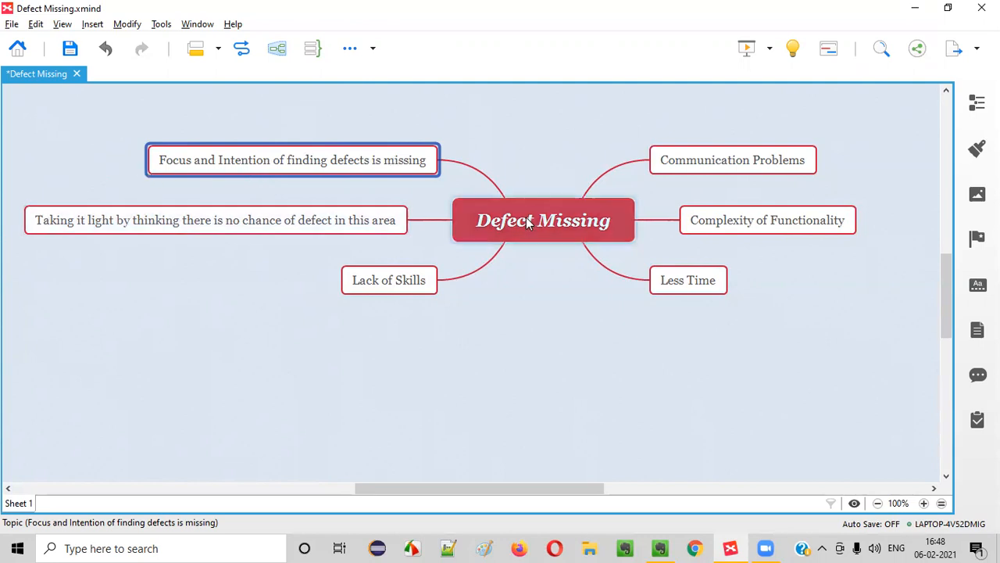
click(544, 218)
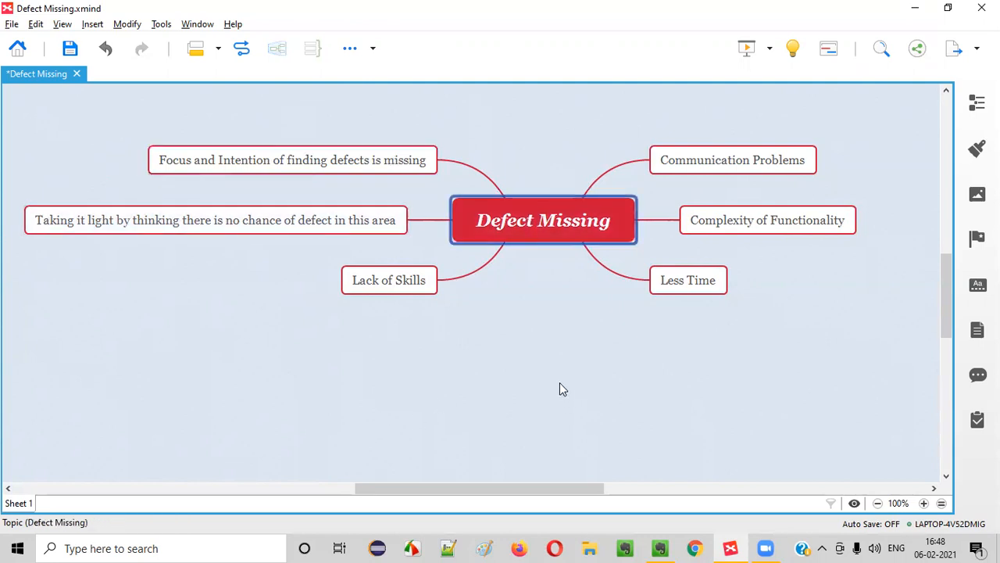
mouse_move(660, 548)
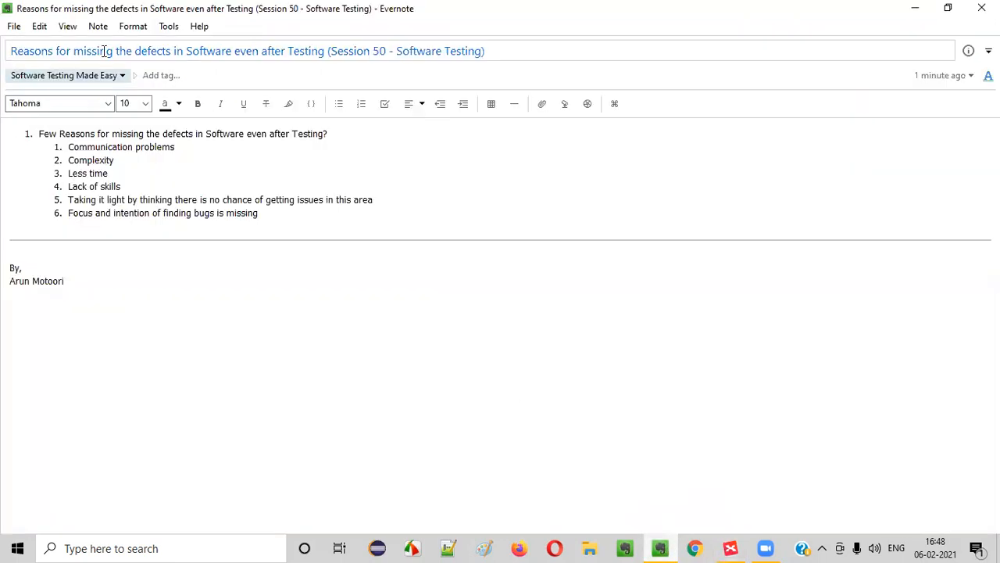
drag(9, 50, 172, 50)
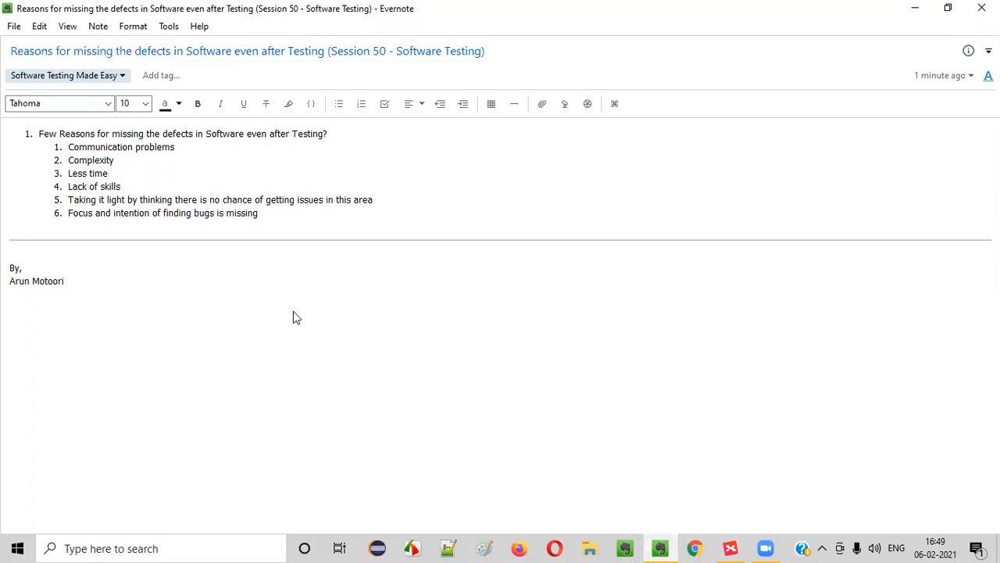
mouse_move(293, 315)
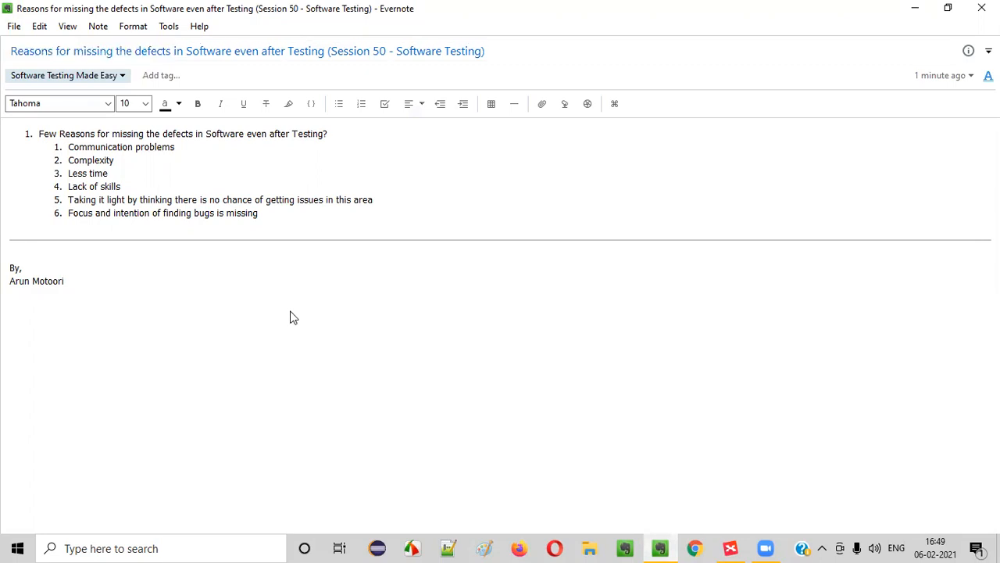